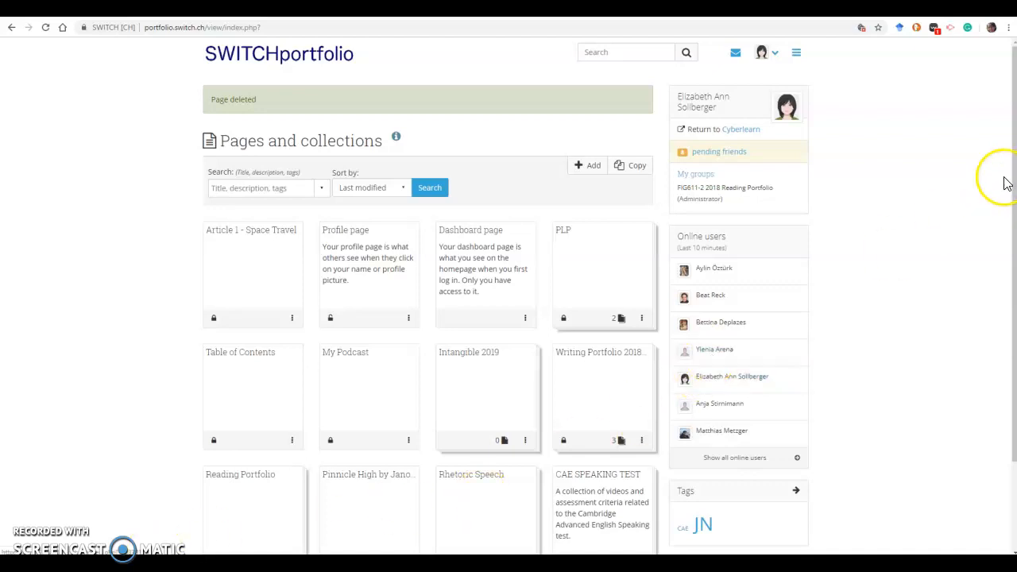
mouse_move(832, 105)
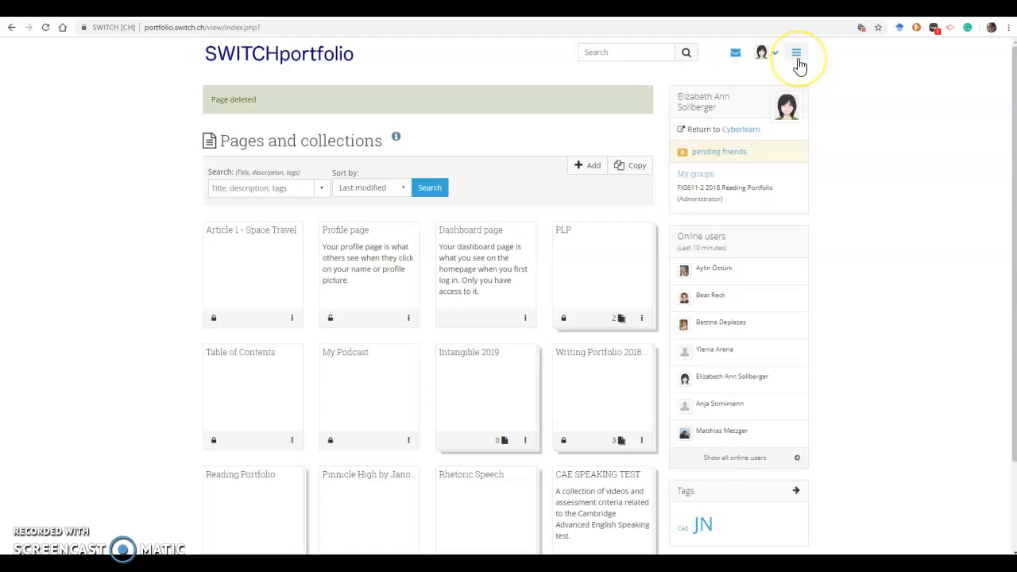
Open the site navigation menu to reveal the Portfolio section's options.
left_click(797, 53)
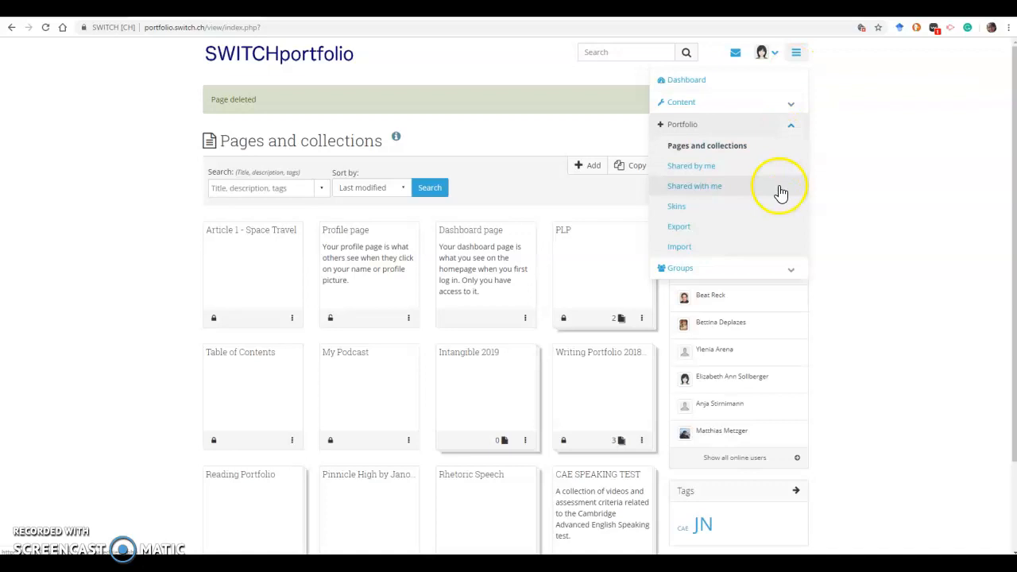
mouse_move(779, 210)
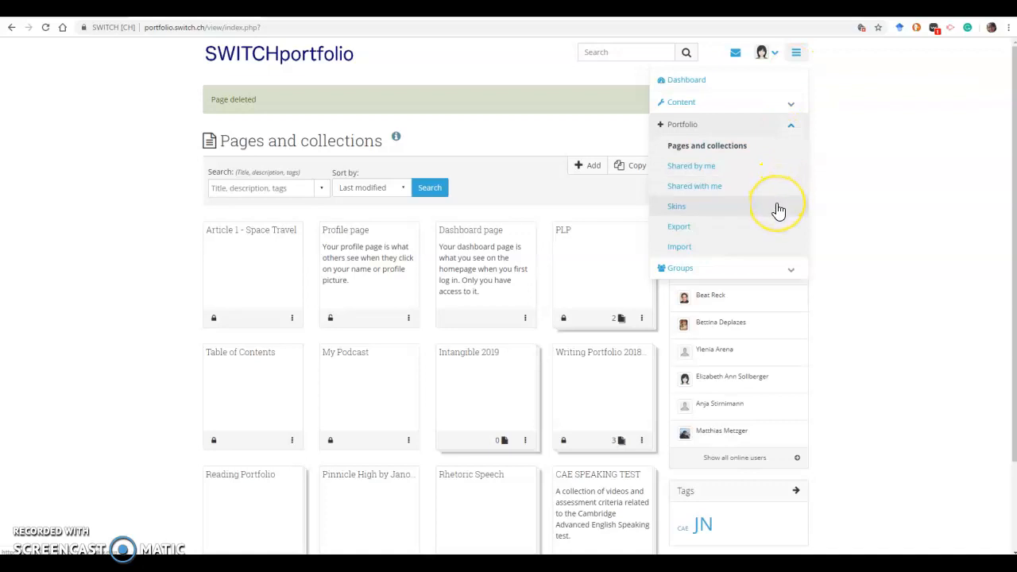
Open the Skins gallery, browse to page 2, and return to page 1.
left_click(677, 205)
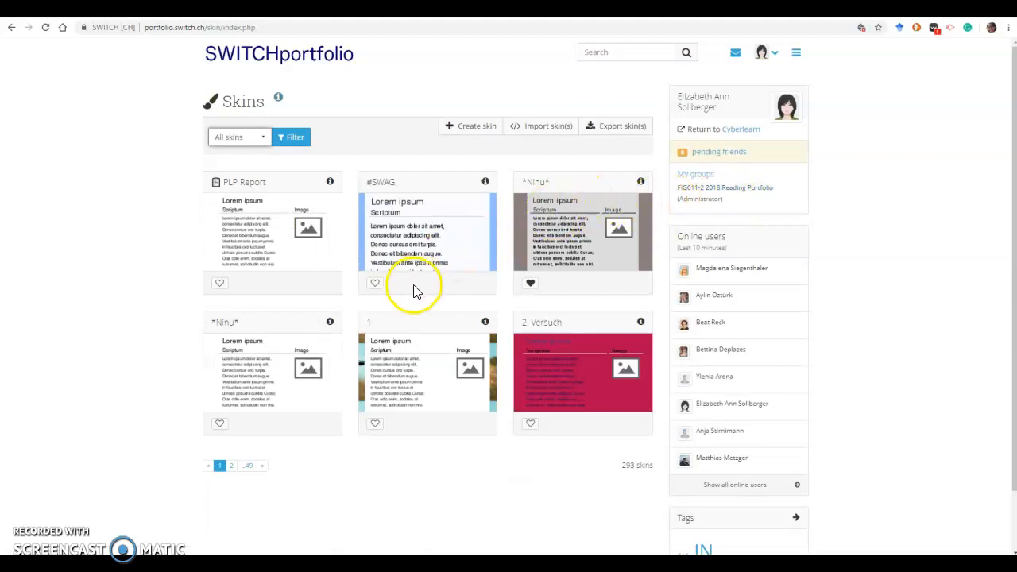
mouse_move(249, 467)
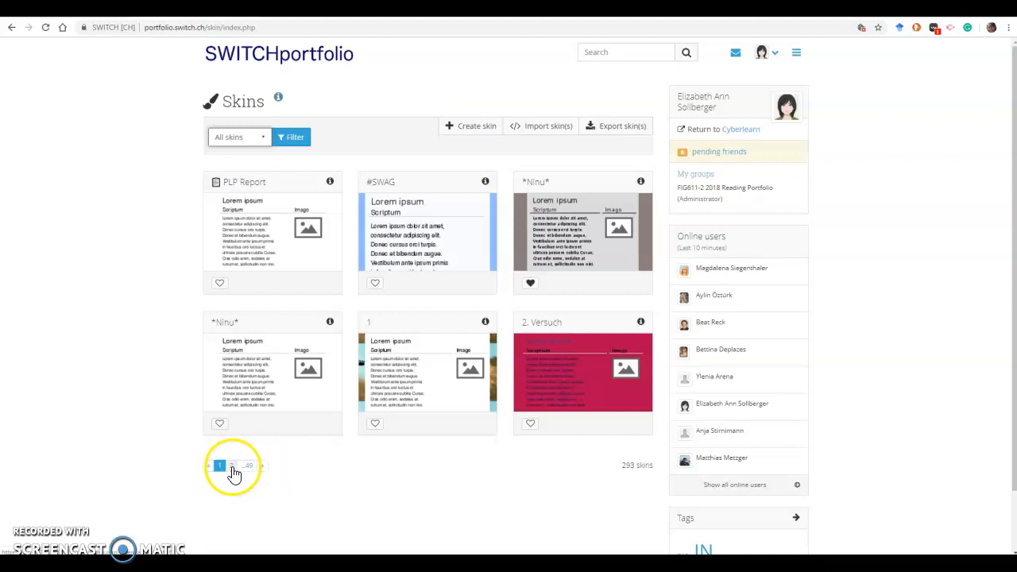
left_click(231, 466)
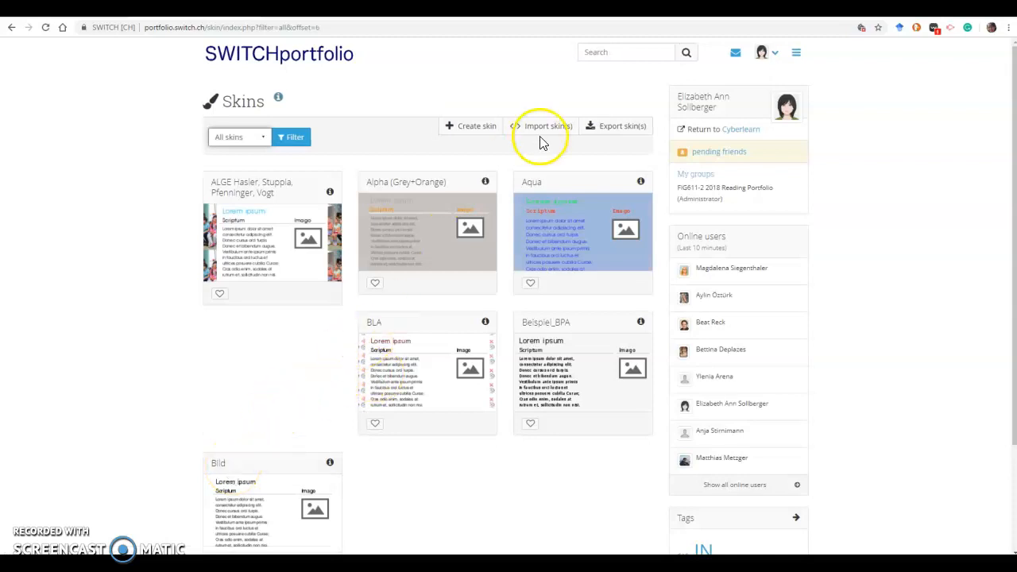
mouse_move(401, 284)
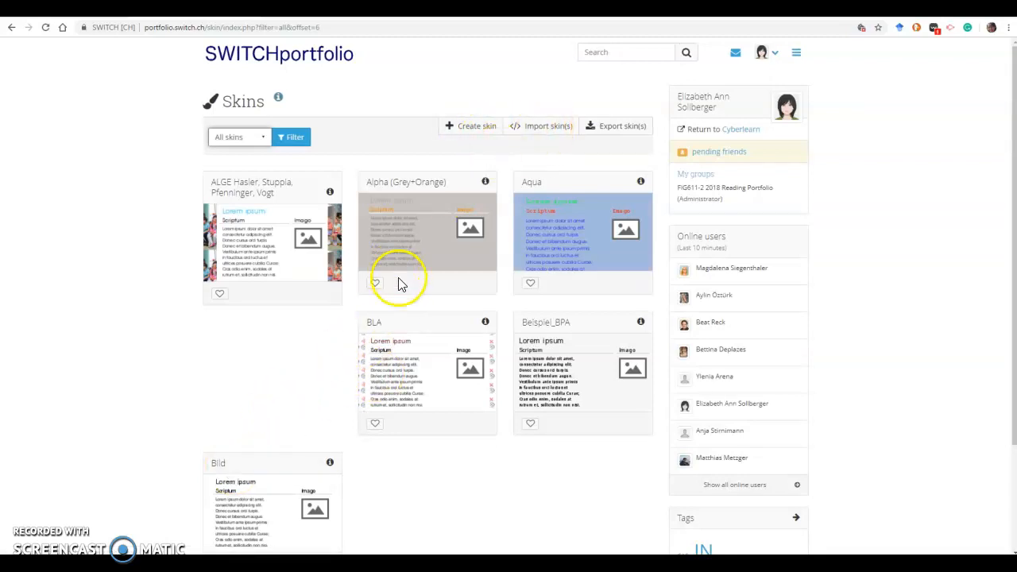
mouse_move(1013, 247)
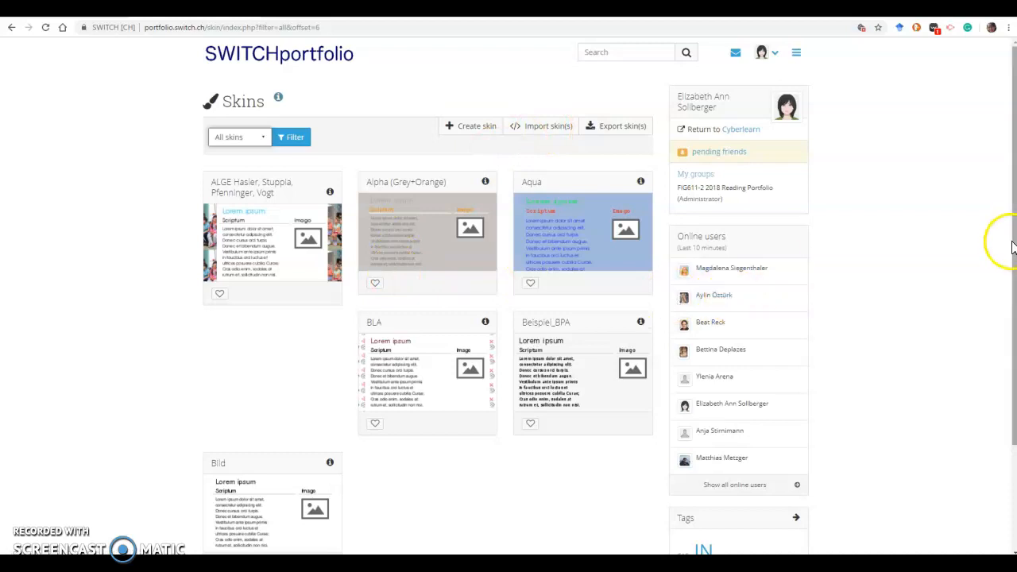
scroll("down", 3)
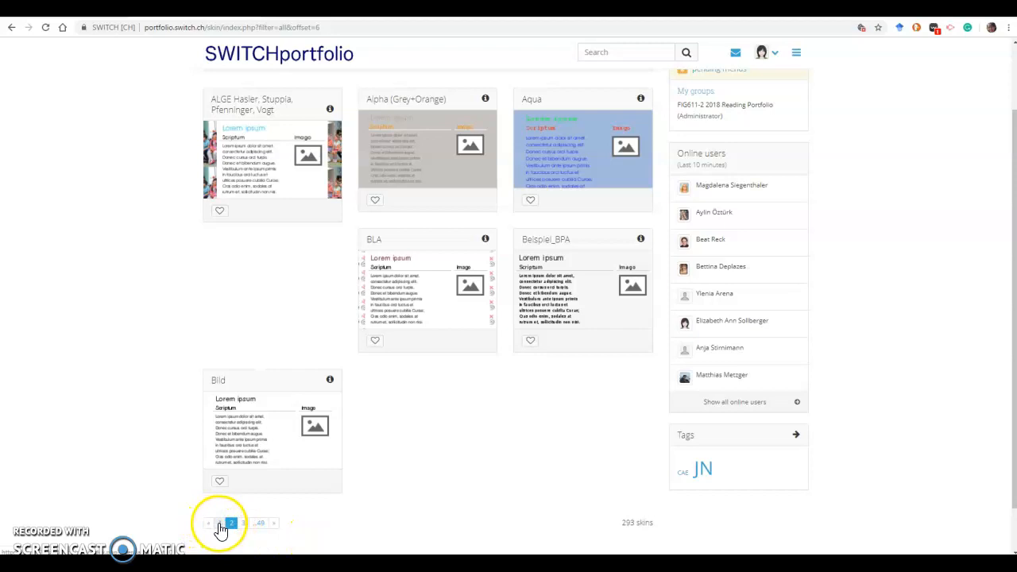
left_click(206, 523)
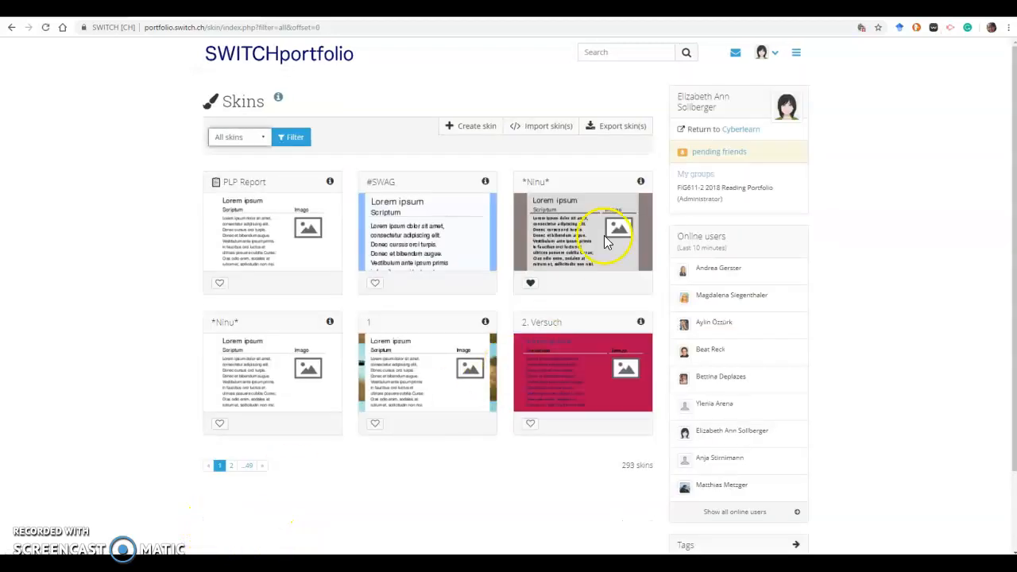
Unfavourite the grey *Ninu* skin, then mark it as a favourite again.
left_click(530, 283)
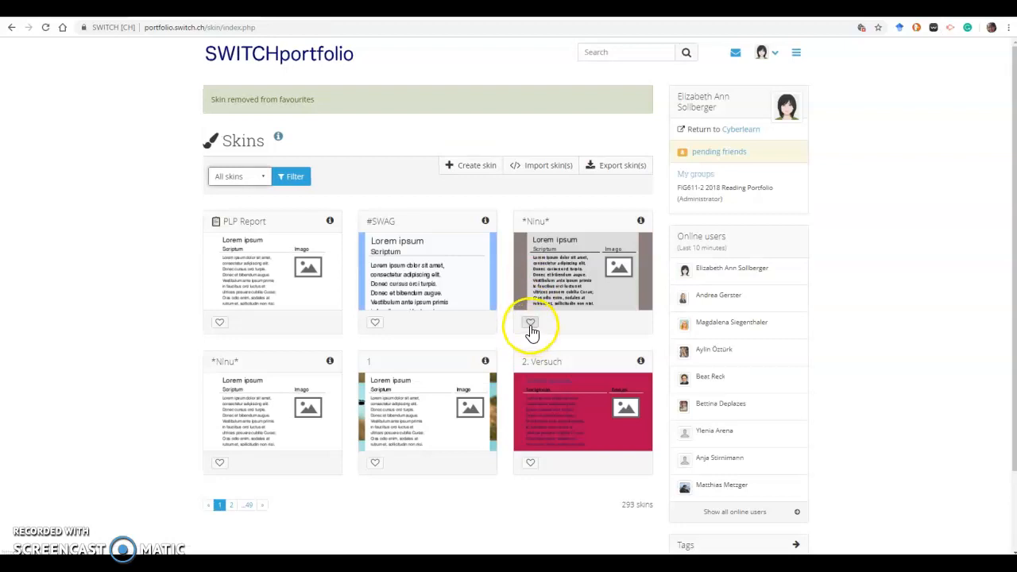
mouse_move(530, 323)
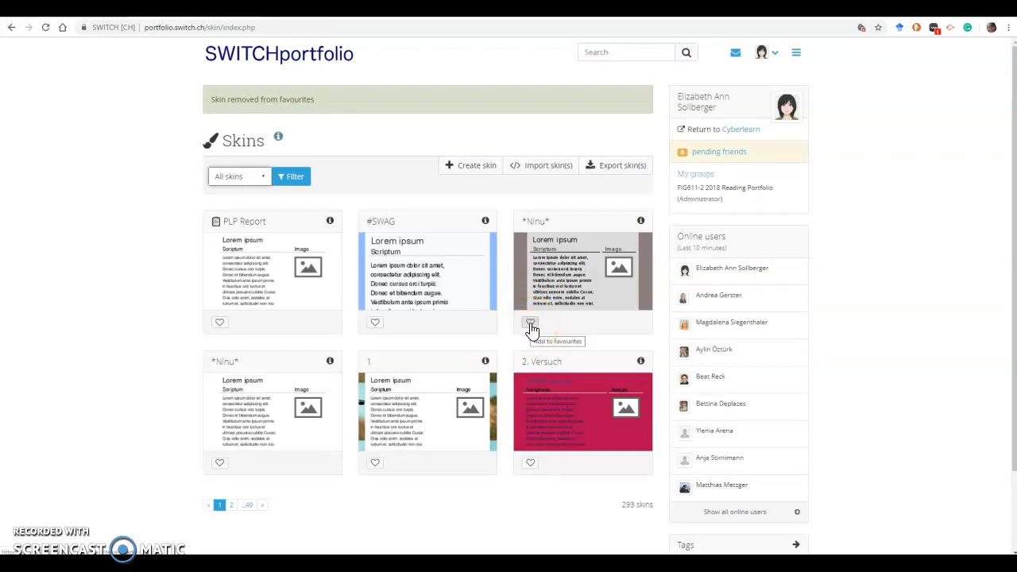
left_click(530, 321)
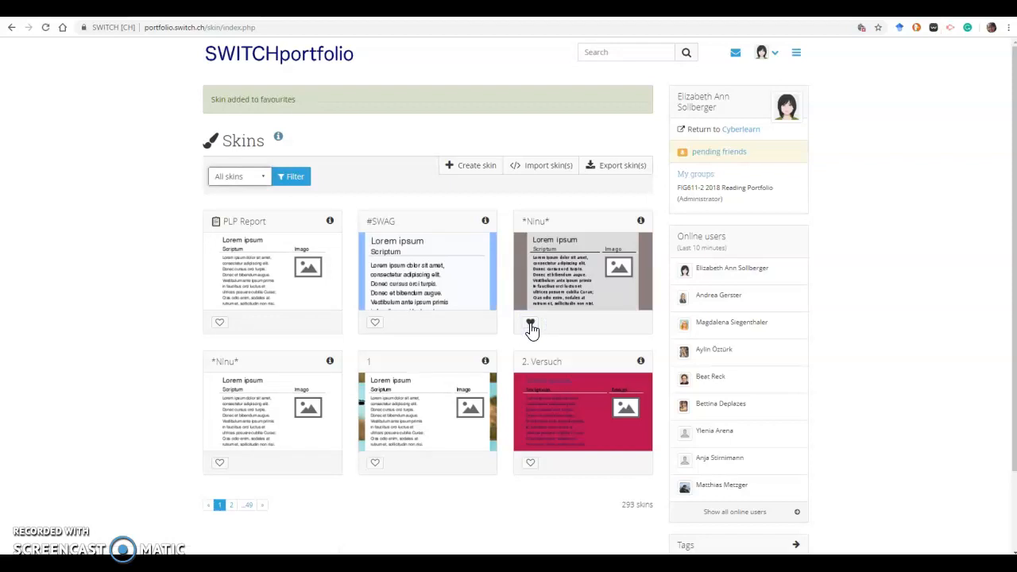
left_click(530, 323)
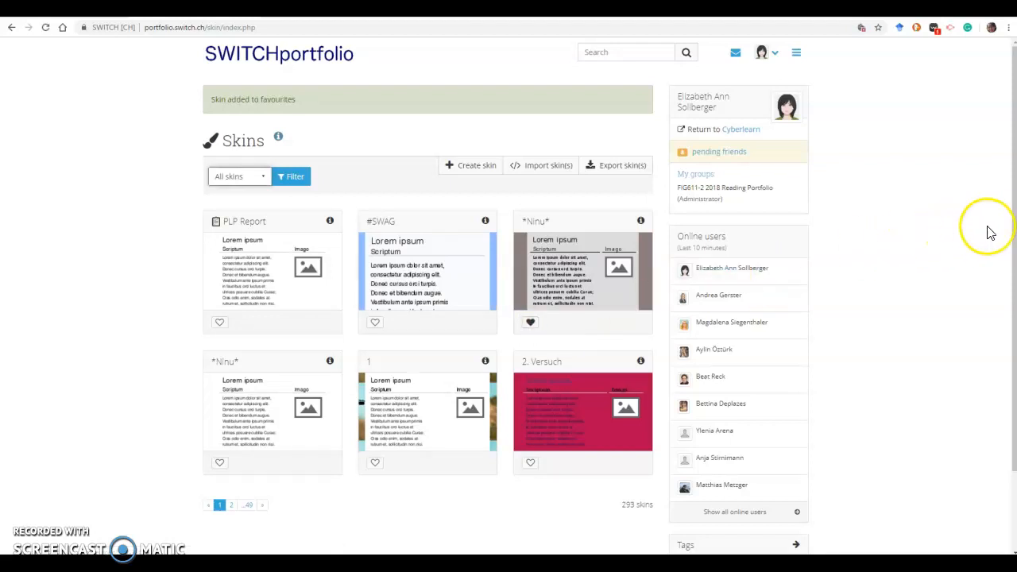
mouse_move(1015, 236)
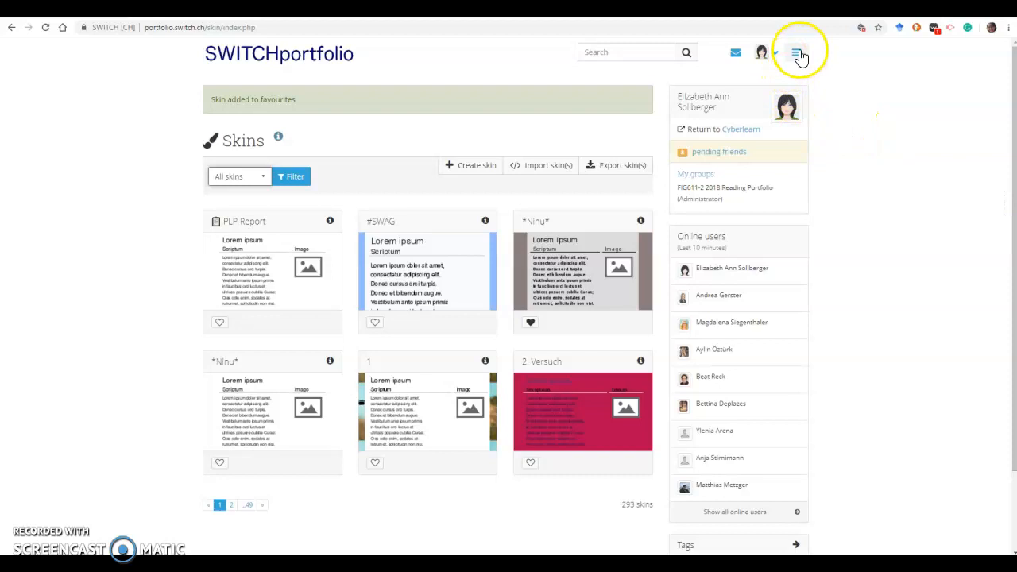
Add a new page from Pages and collections, titled 'Article 1 Space Exploration'.
left_click(797, 52)
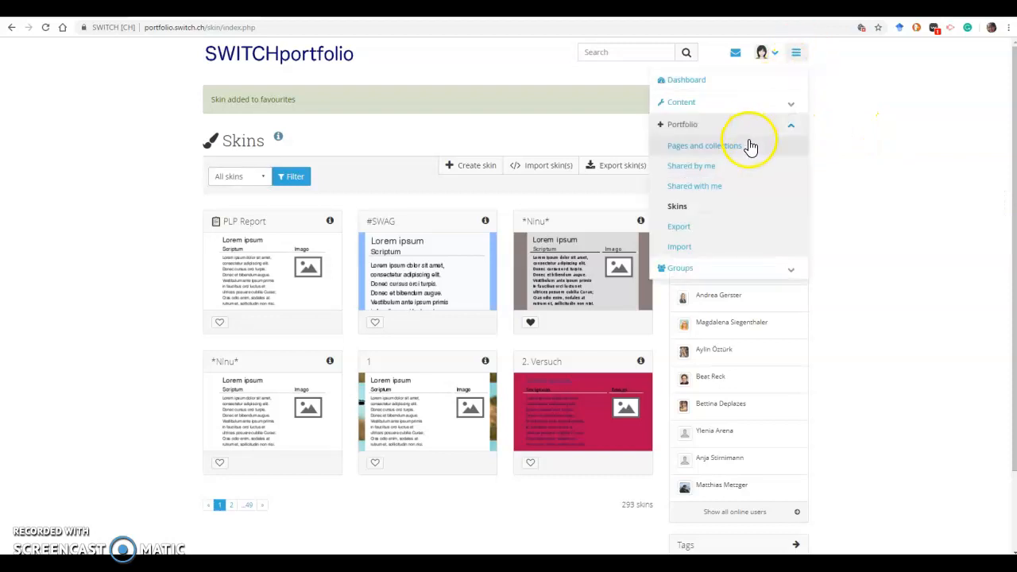
left_click(696, 145)
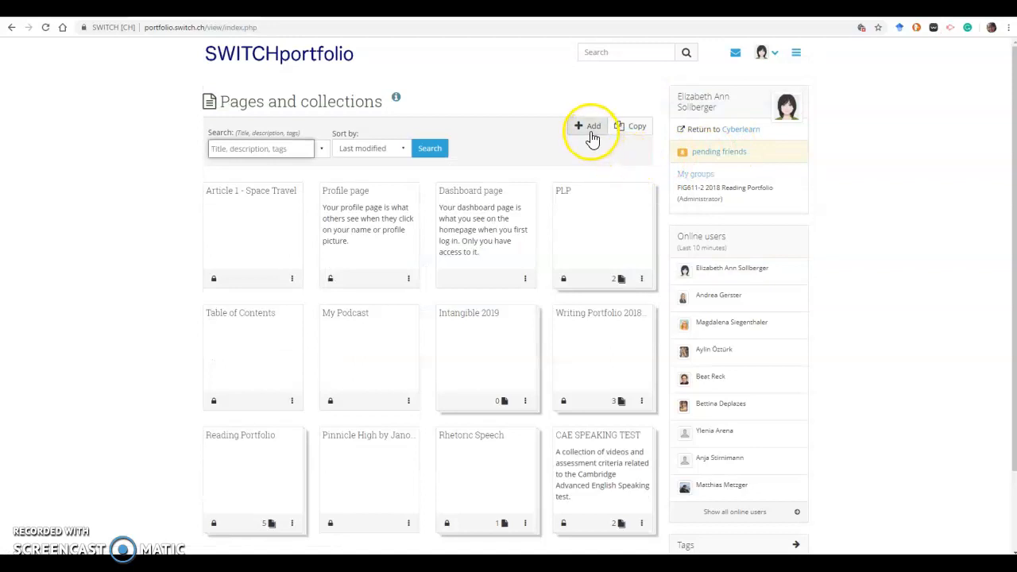
left_click(590, 125)
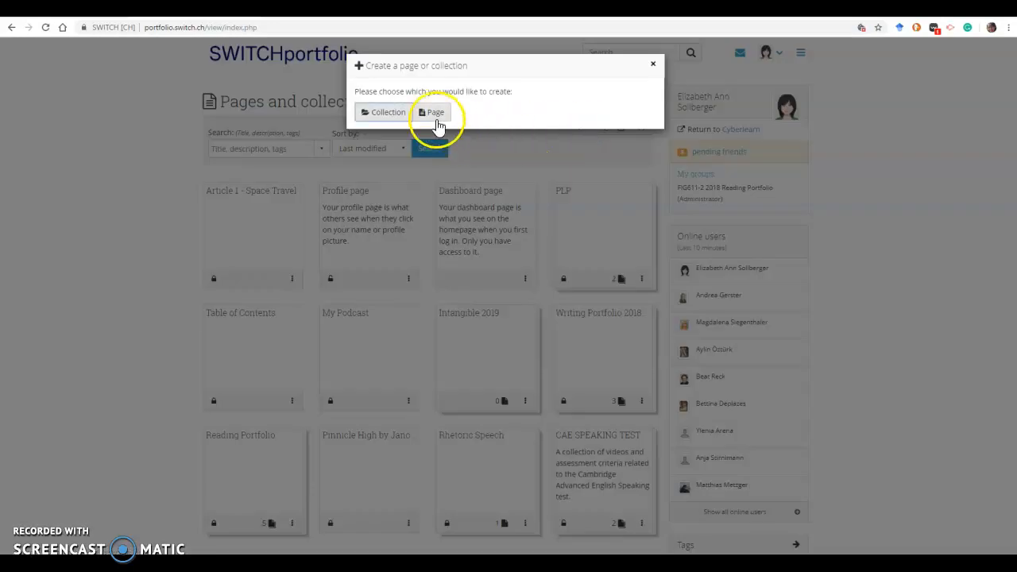
left_click(432, 111)
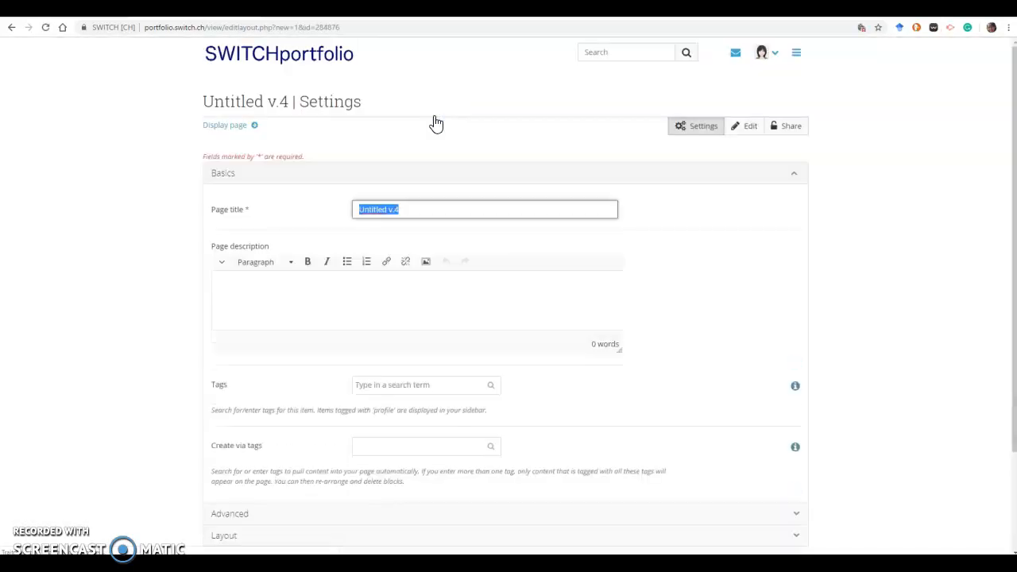
type("A")
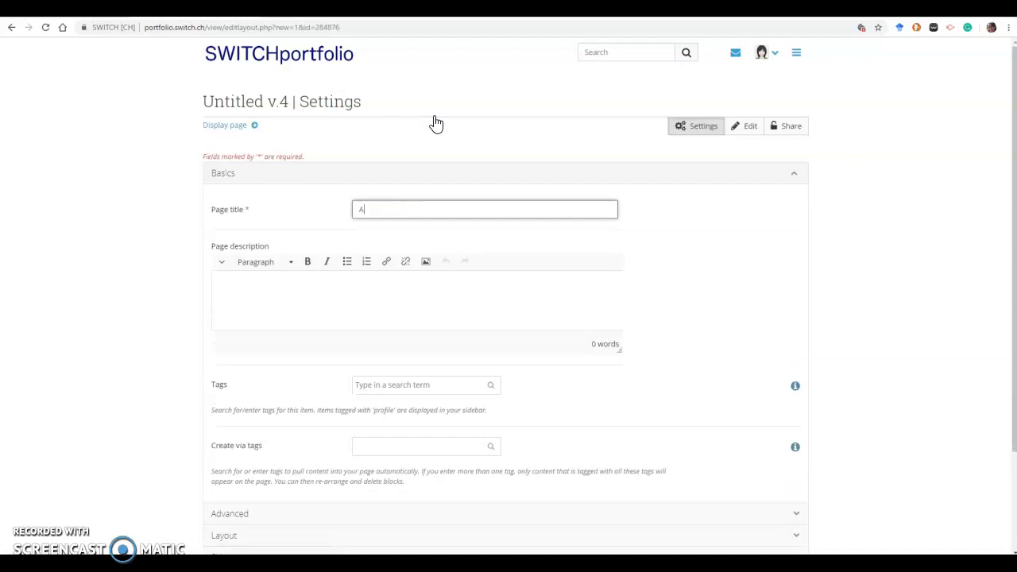
type("rticle")
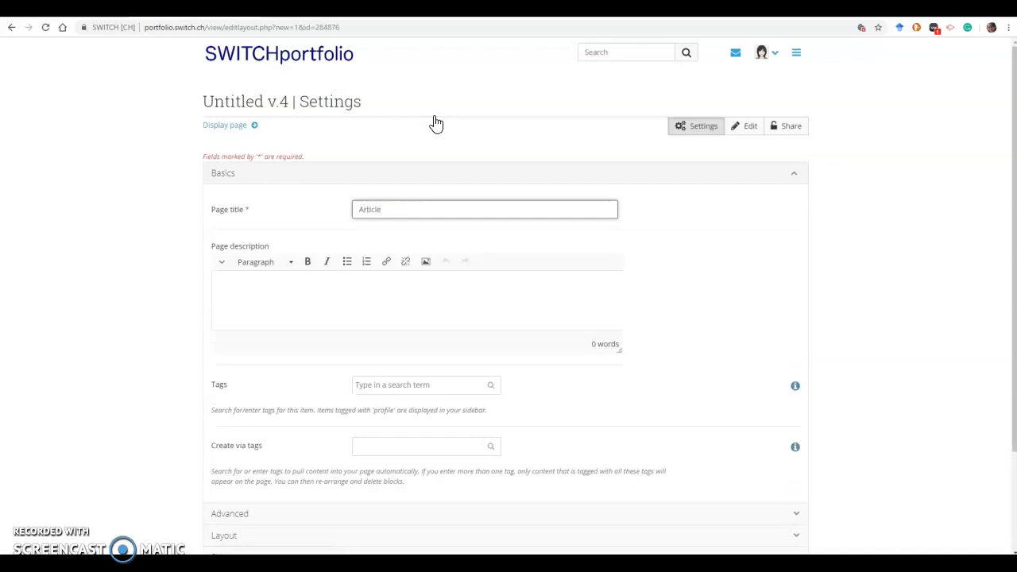
type("Article 1 Space Exploration")
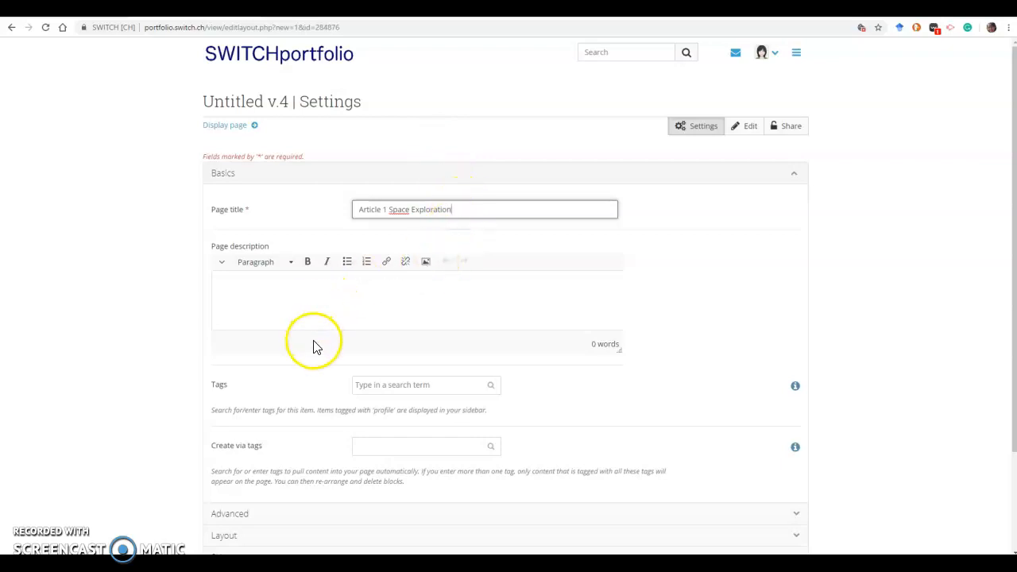
mouse_move(1013, 223)
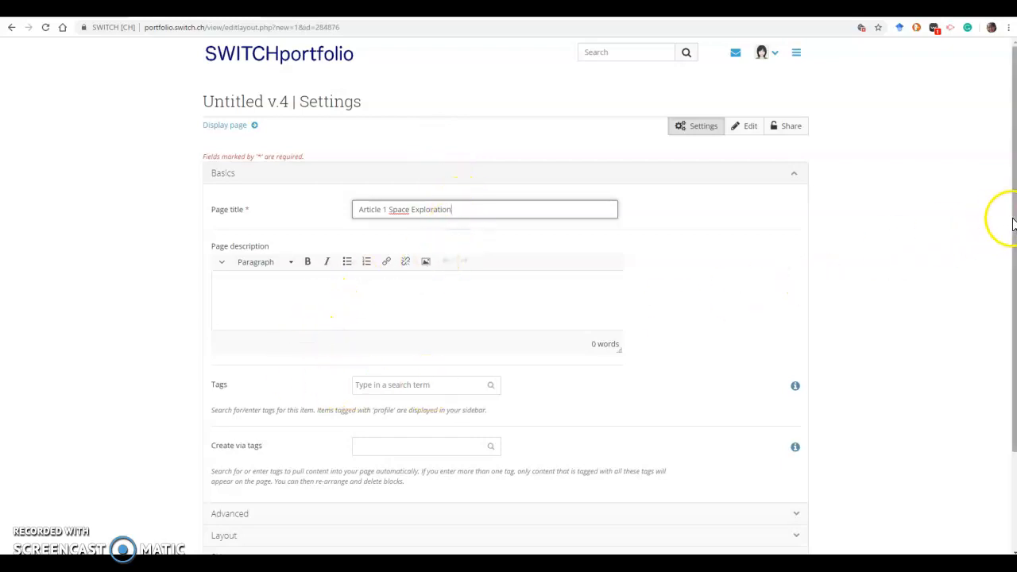
Choose the first three-row page layout and review row 1's column width options.
scroll("down", 3)
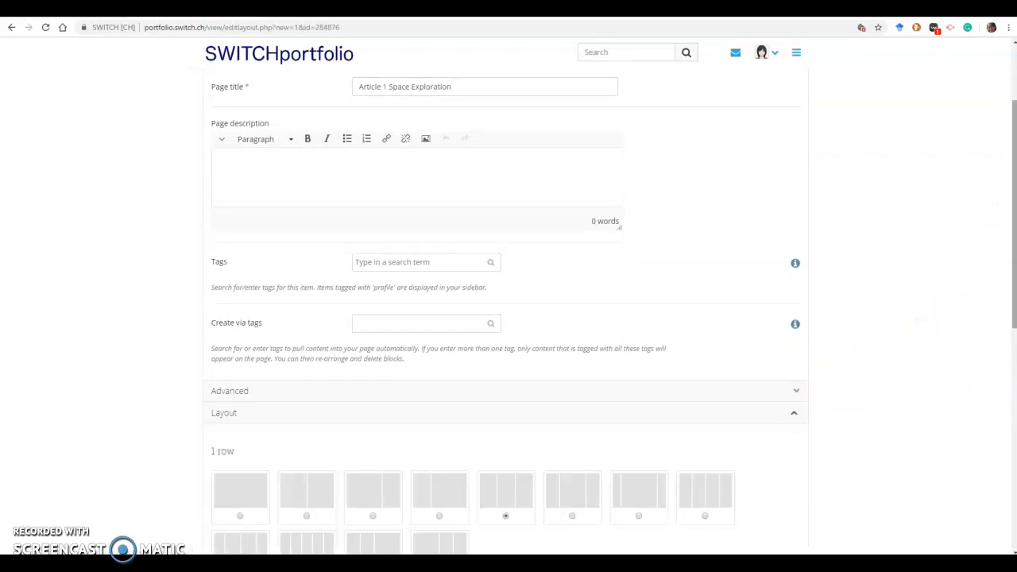
scroll("down", 3)
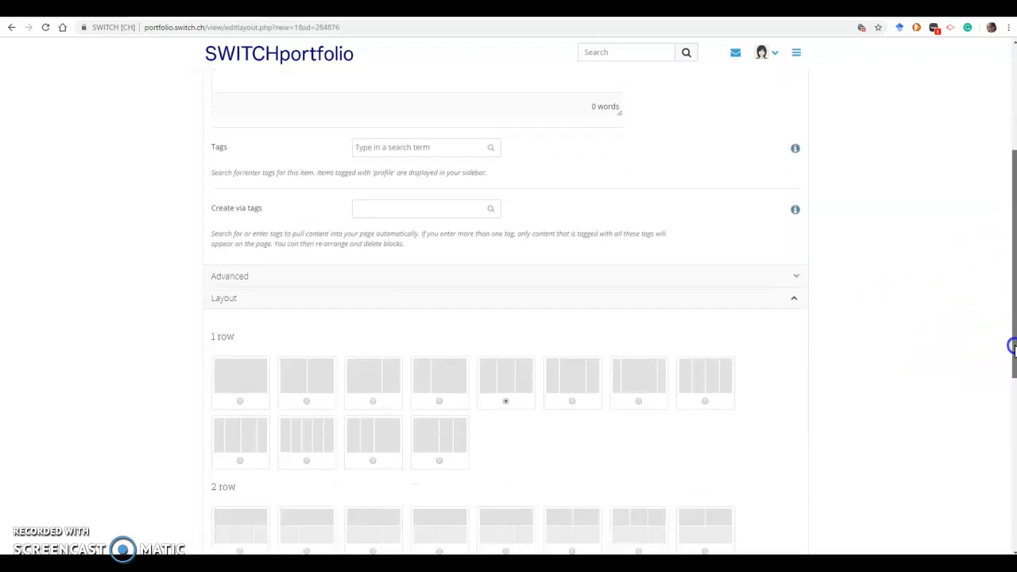
scroll("down", 3)
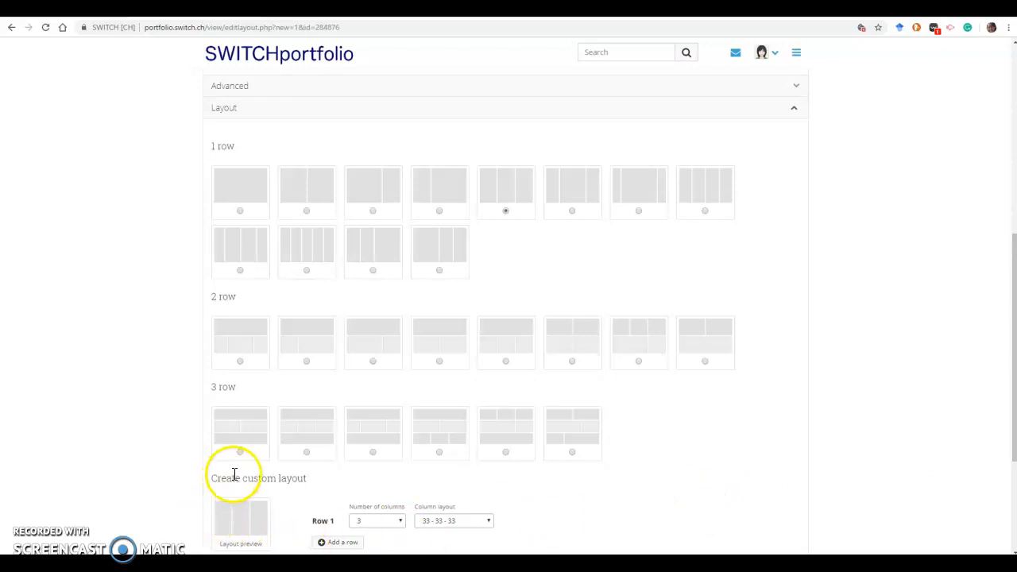
mouse_move(235, 477)
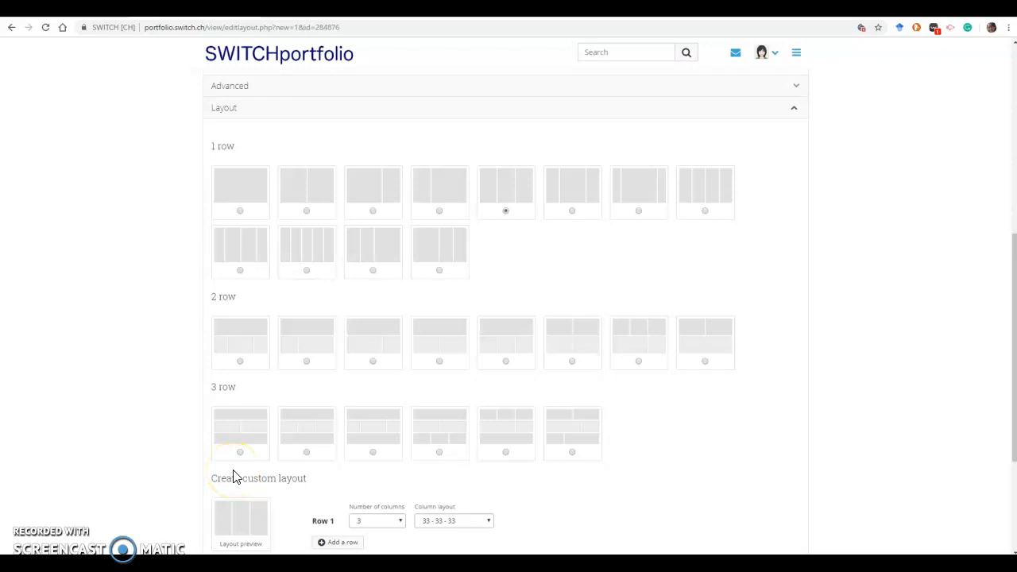
mouse_move(241, 421)
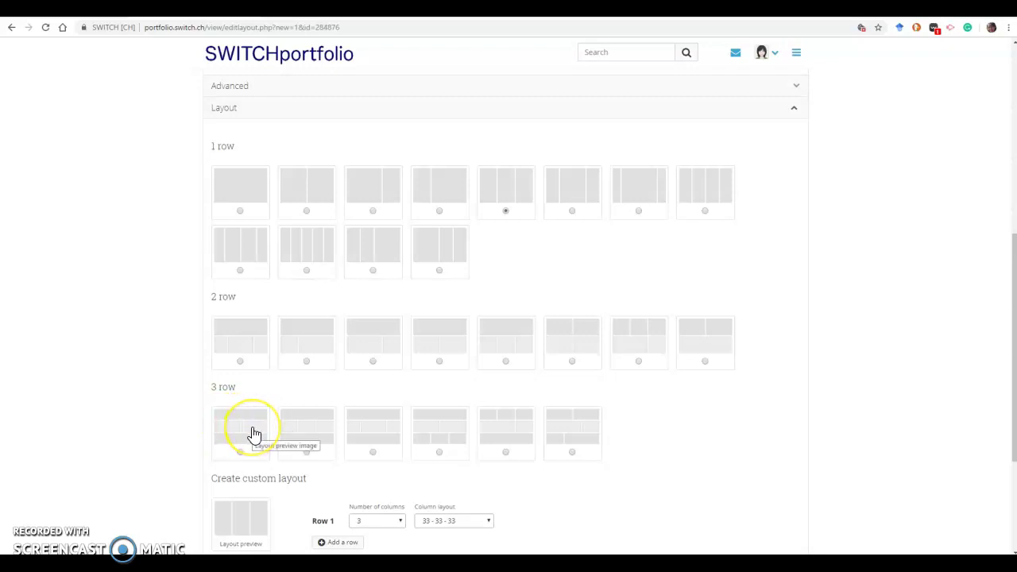
mouse_move(240, 449)
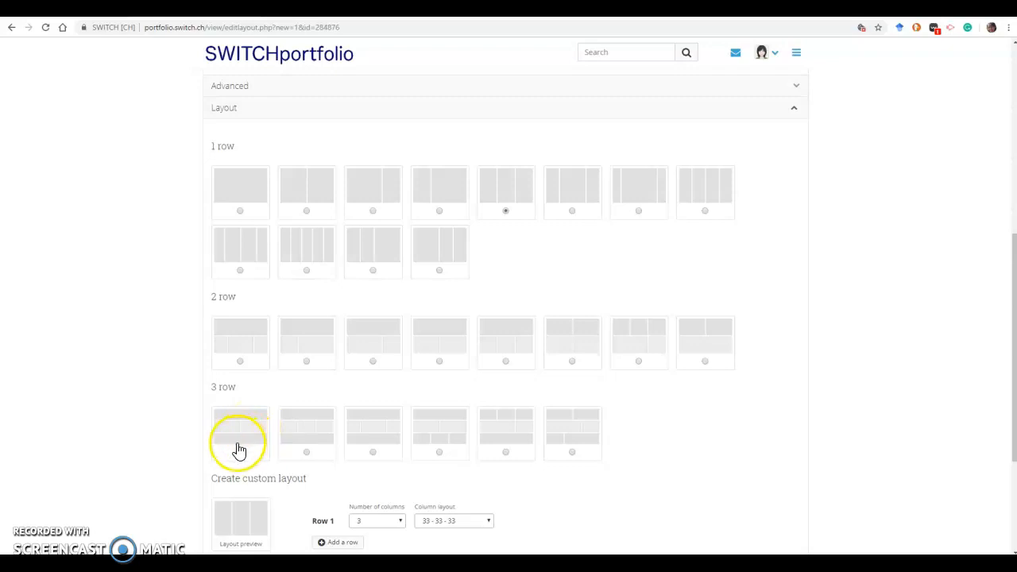
mouse_move(240, 448)
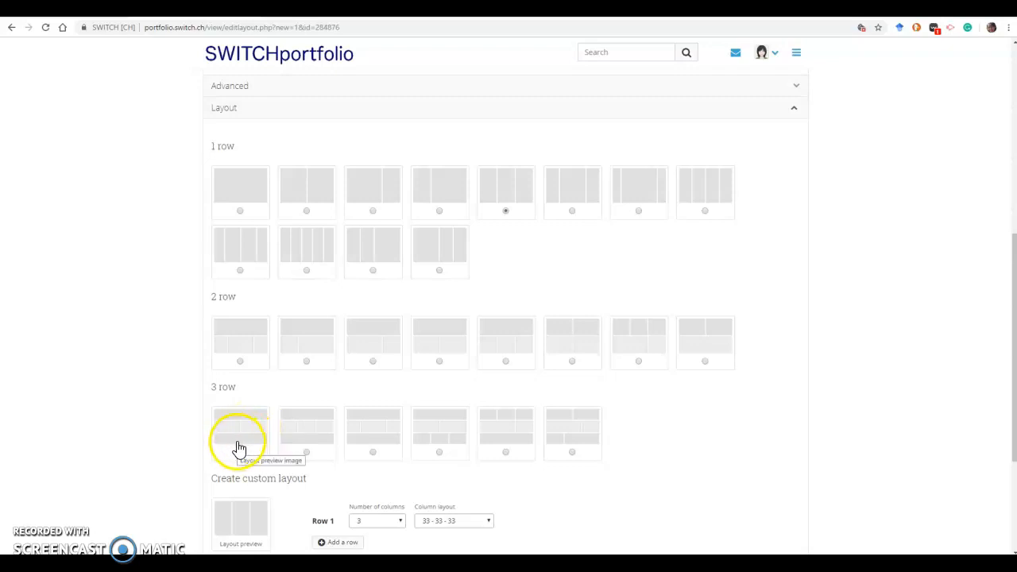
left_click(240, 451)
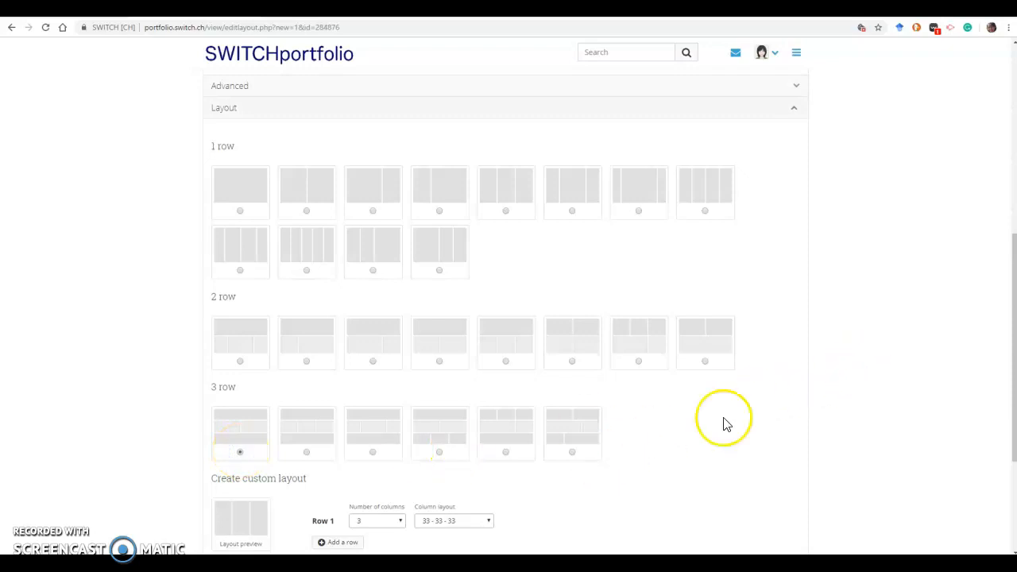
scroll("down", 3)
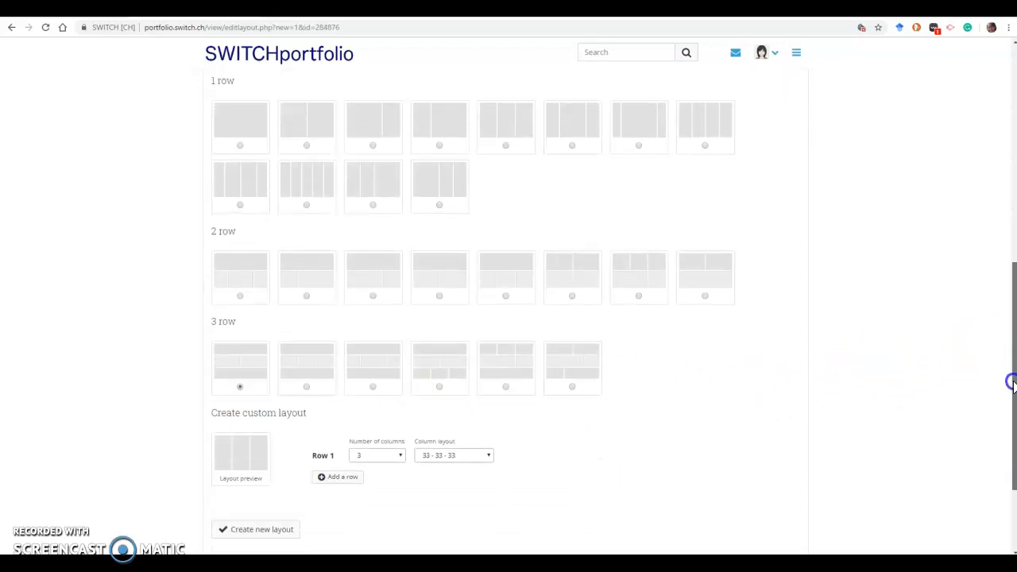
scroll("down", 3)
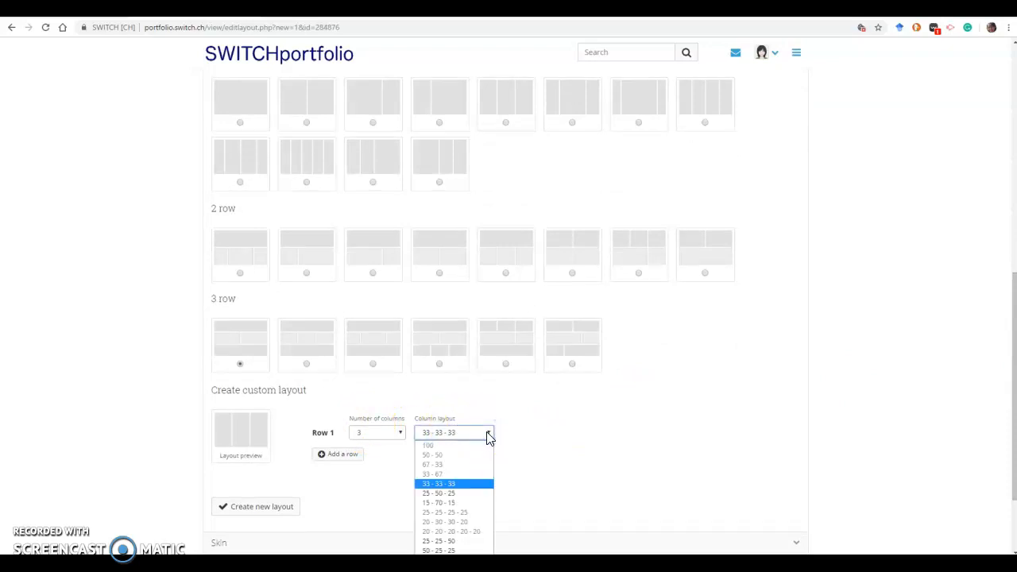
left_click(337, 454)
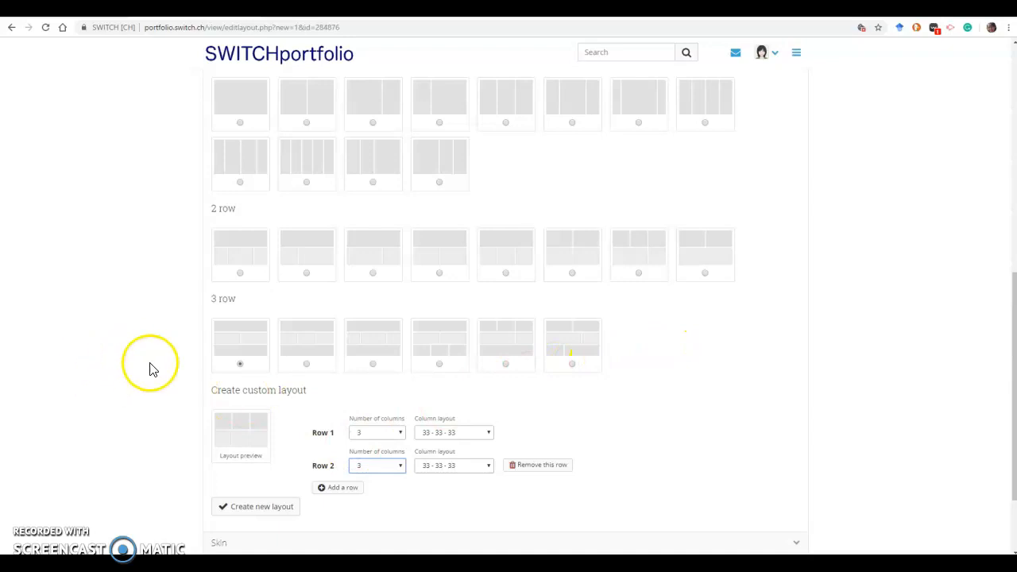
mouse_move(658, 376)
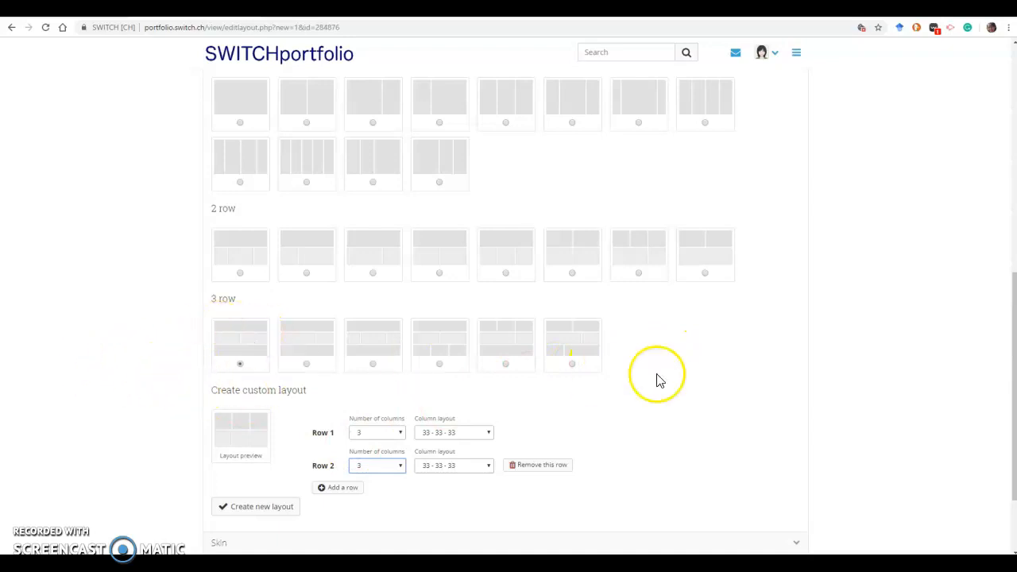
Pick the grey *Ninu* skin from the Favourite skins list for the page.
scroll("down", 3)
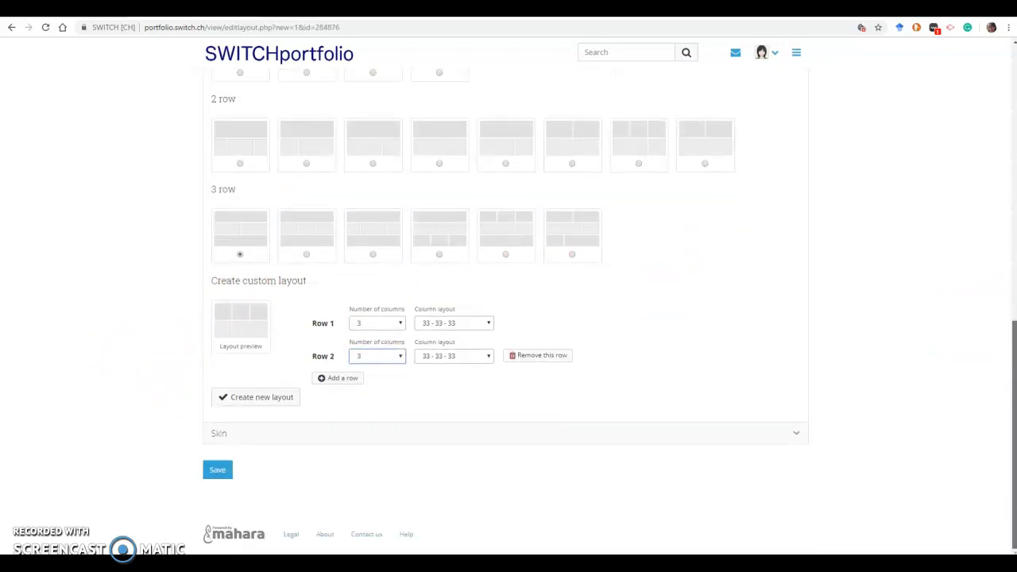
mouse_move(799, 435)
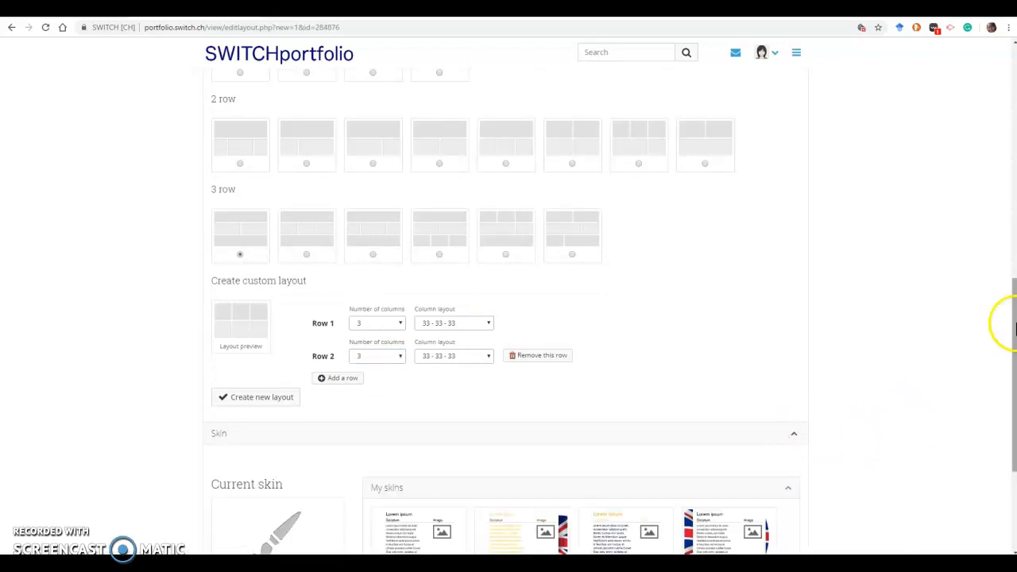
scroll("down", 3)
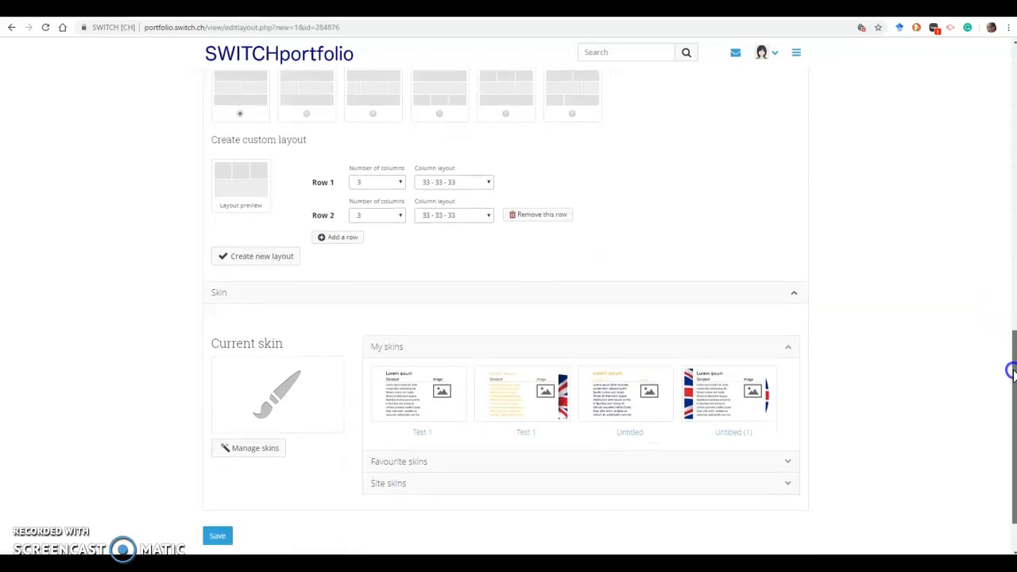
scroll("down", 3)
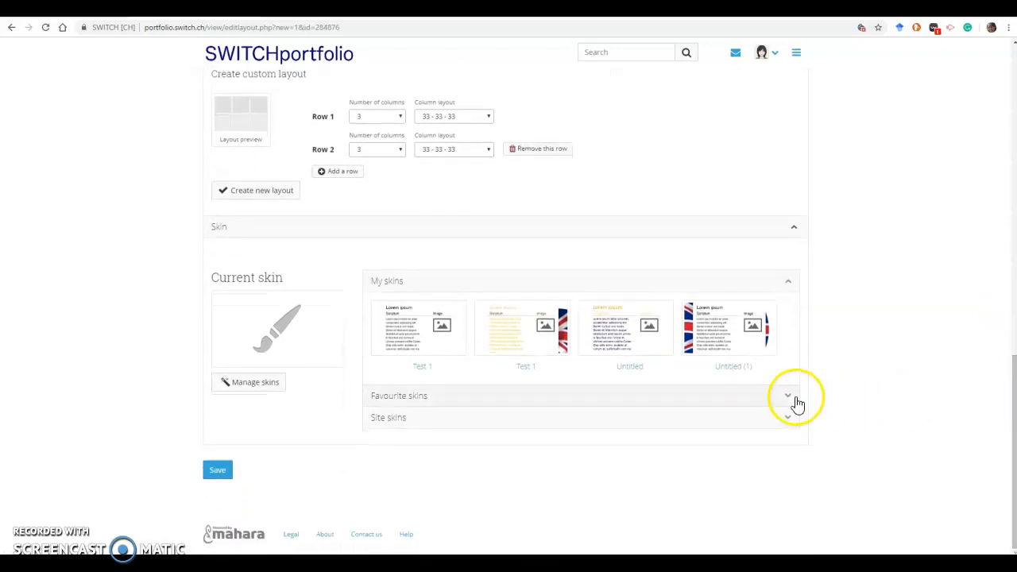
left_click(787, 396)
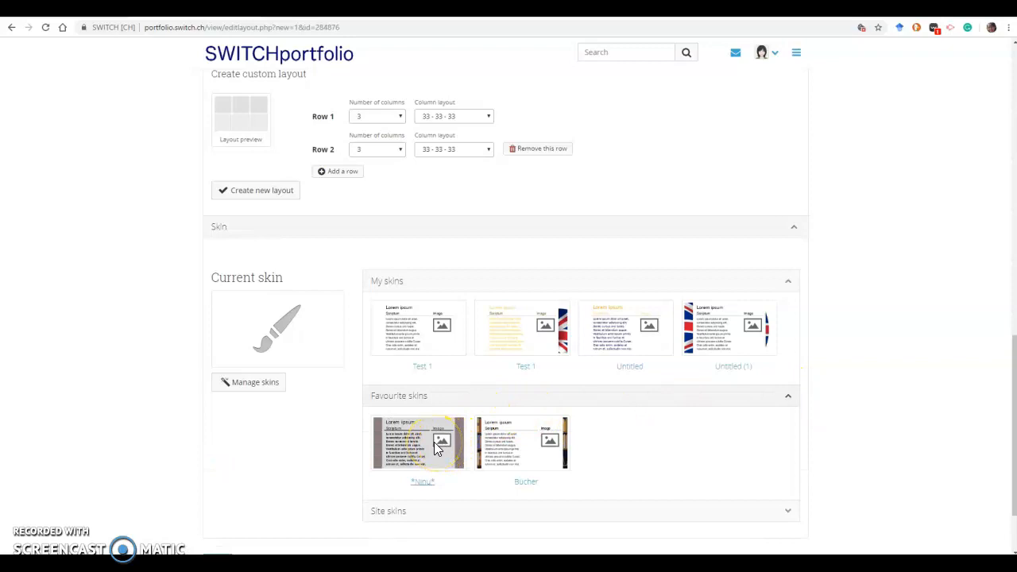
left_click(437, 444)
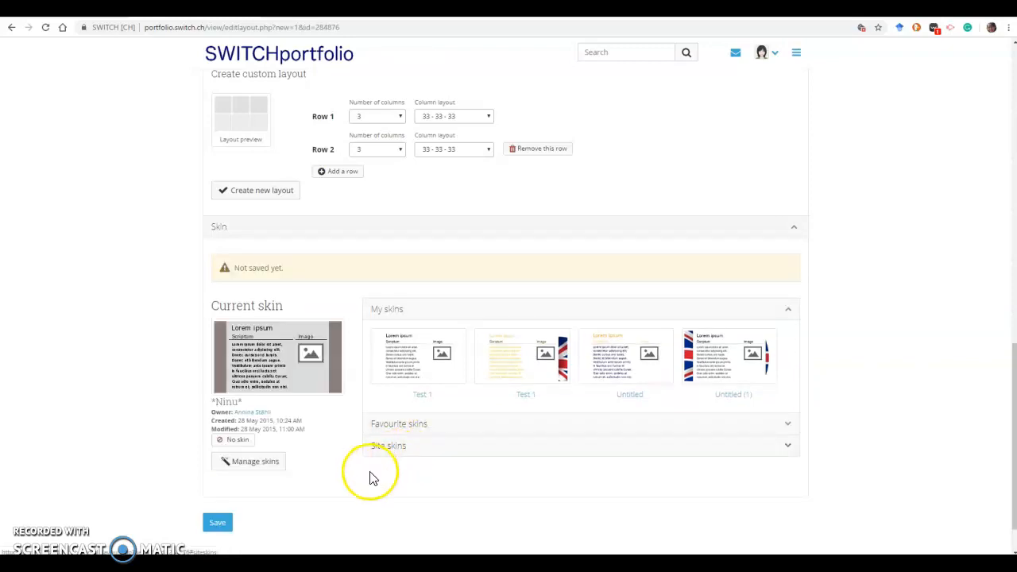
Save the layout and *Ninu* skin settings, and set the theme to Primary School.
left_click(217, 522)
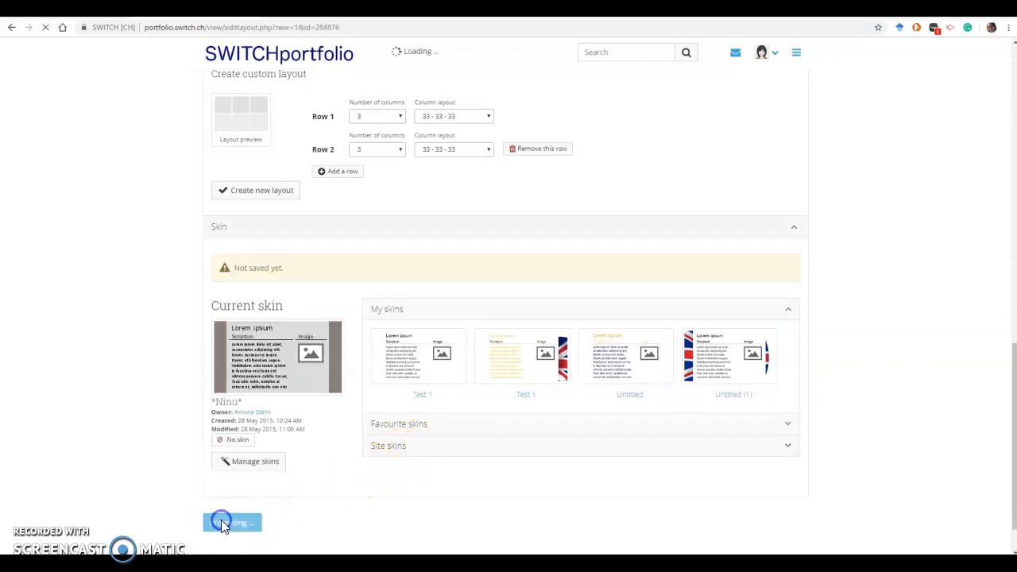
left_click(232, 521)
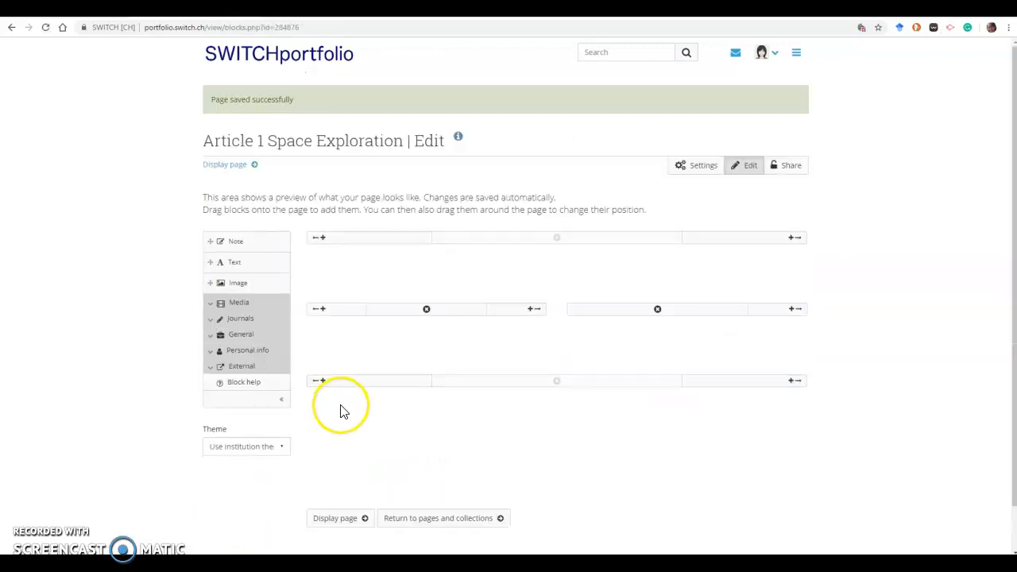
mouse_move(449, 447)
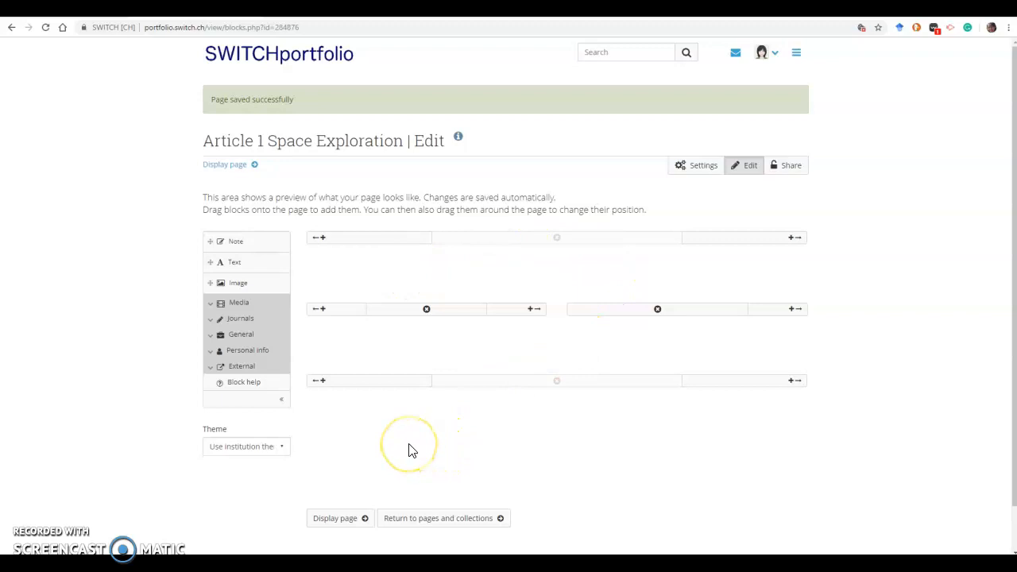
mouse_move(318, 456)
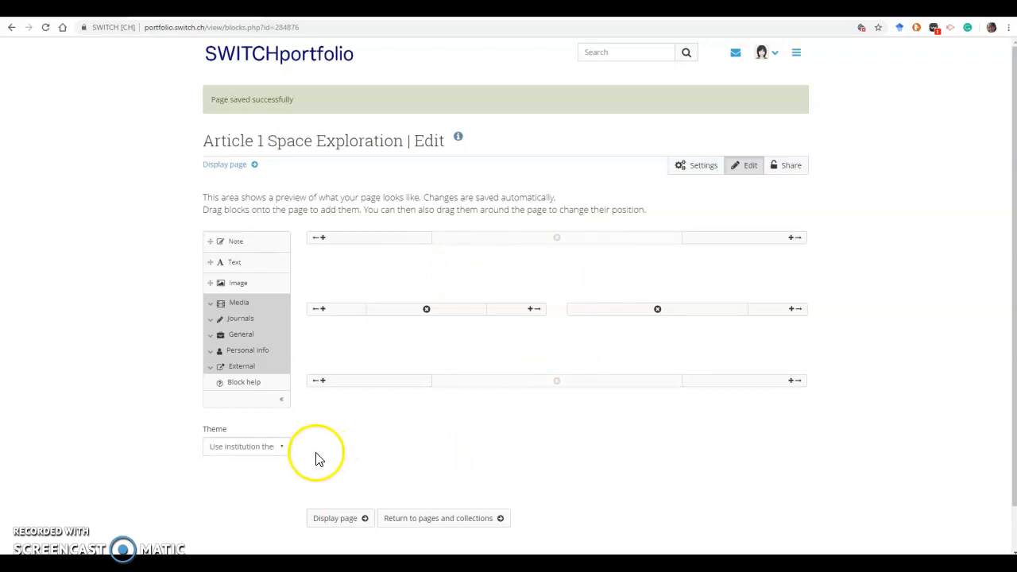
mouse_move(283, 447)
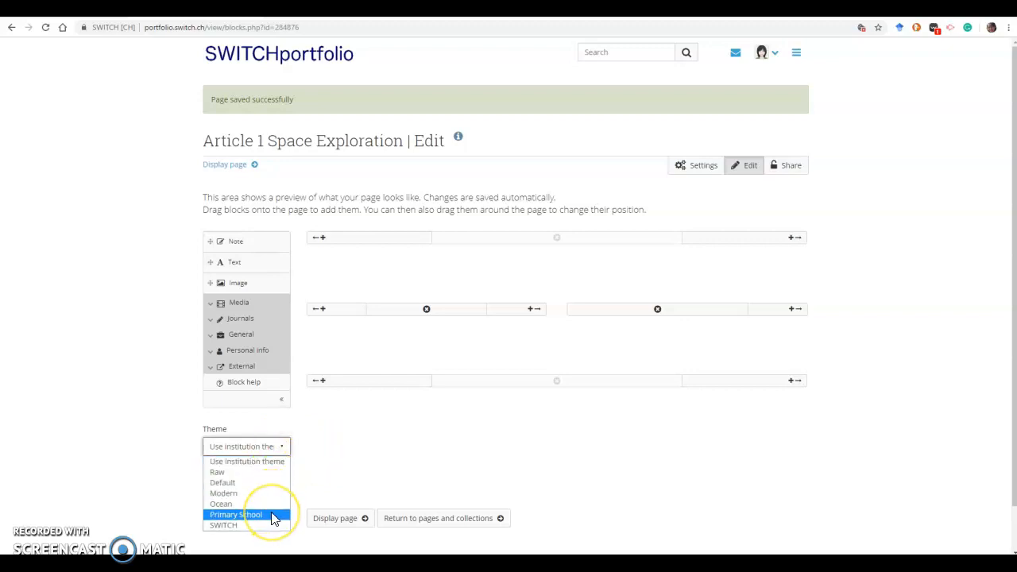
left_click(232, 514)
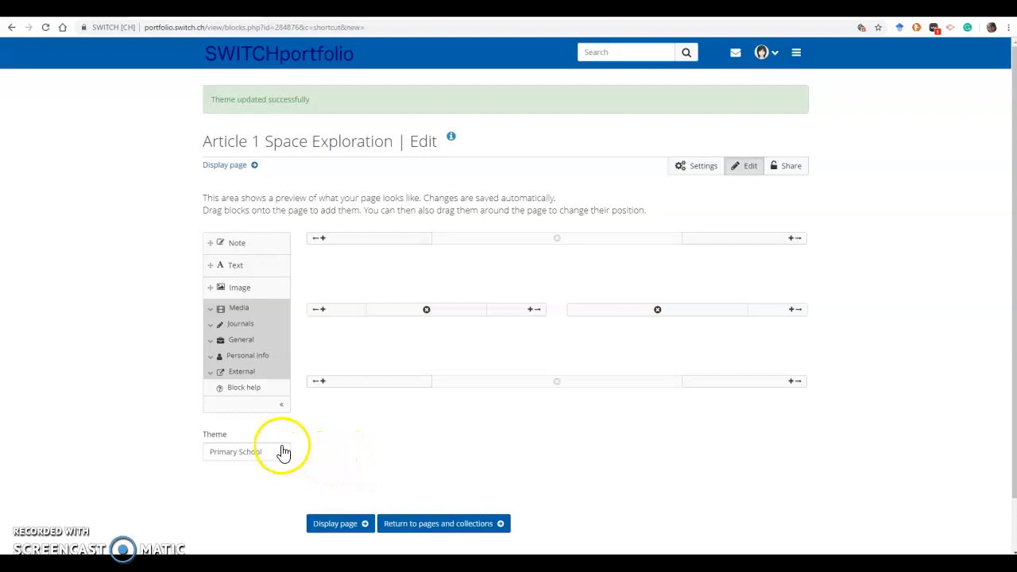
mouse_move(247, 292)
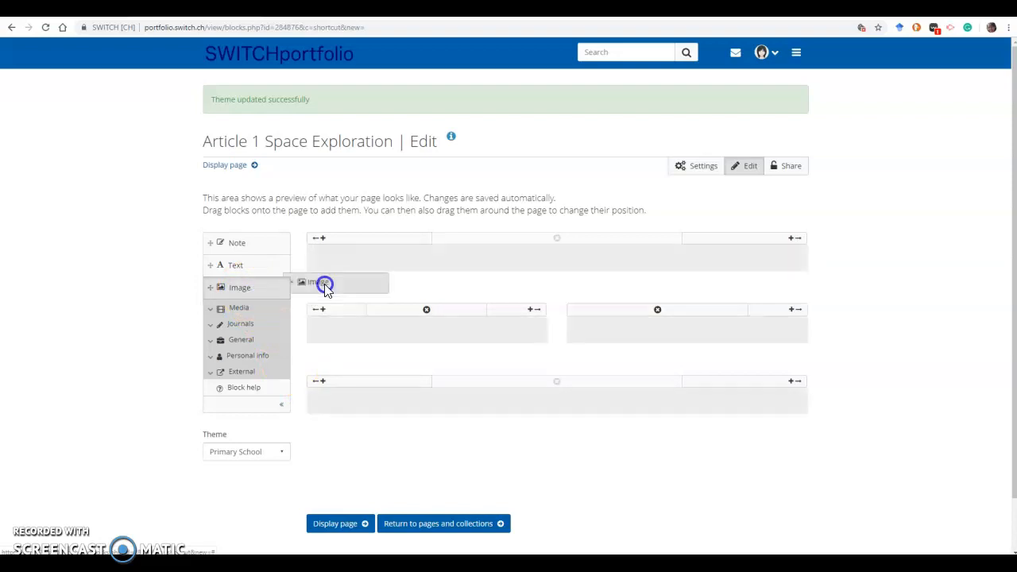
Drop an Image block into the top row and close its settings without choosing a picture.
left_click_drag(322, 282, 513, 254)
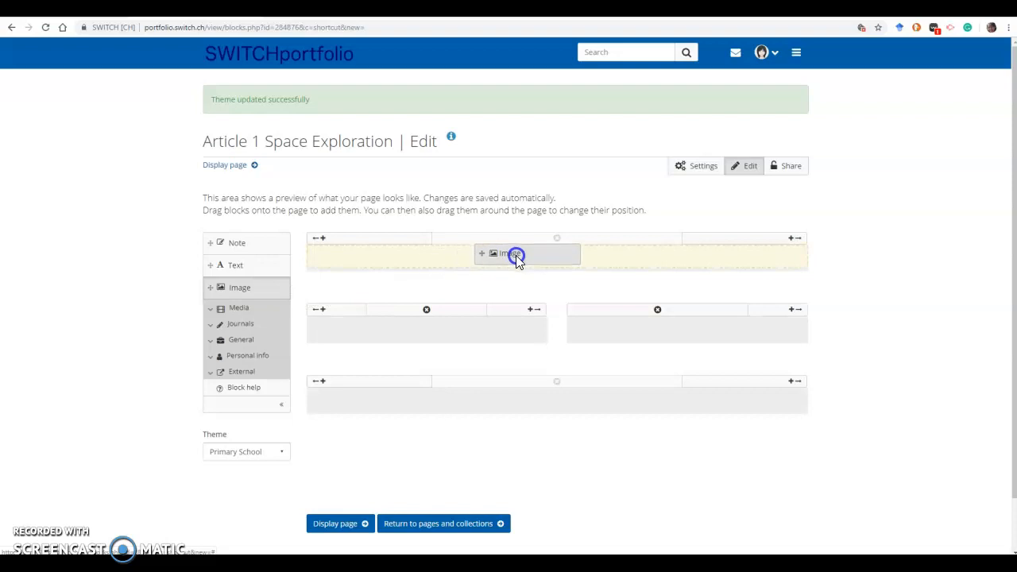
left_click(516, 255)
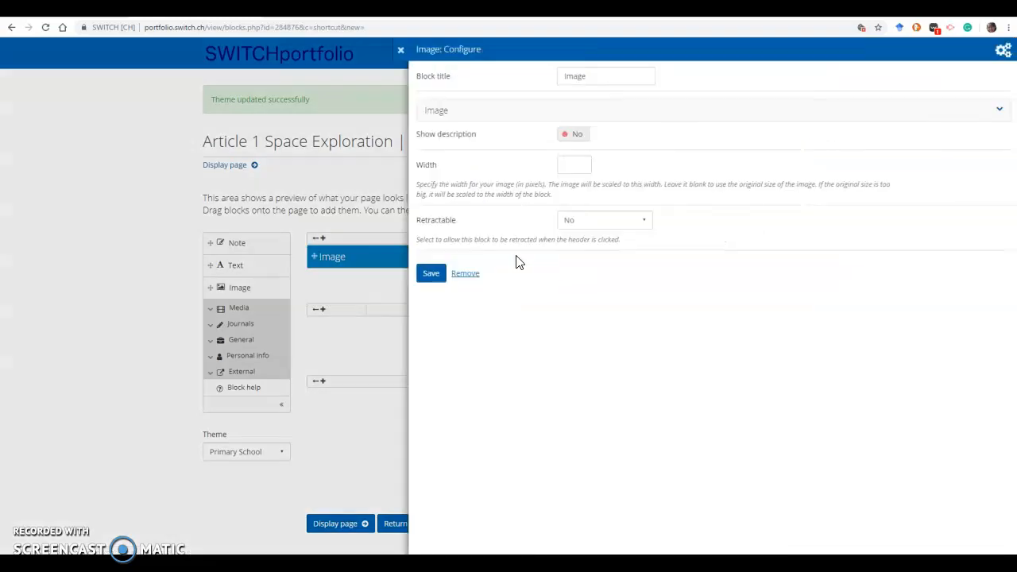
mouse_move(465, 228)
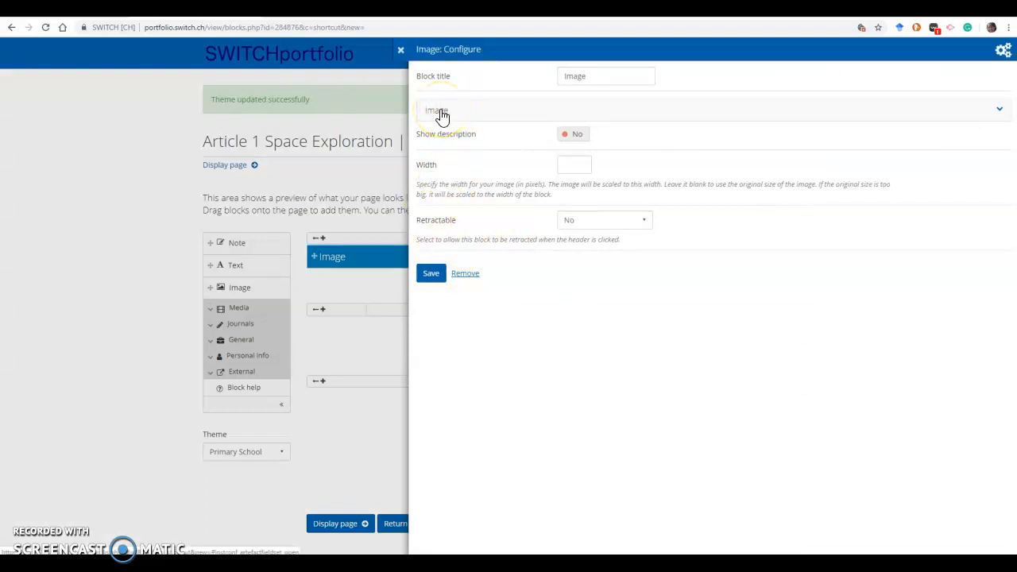
mouse_move(439, 165)
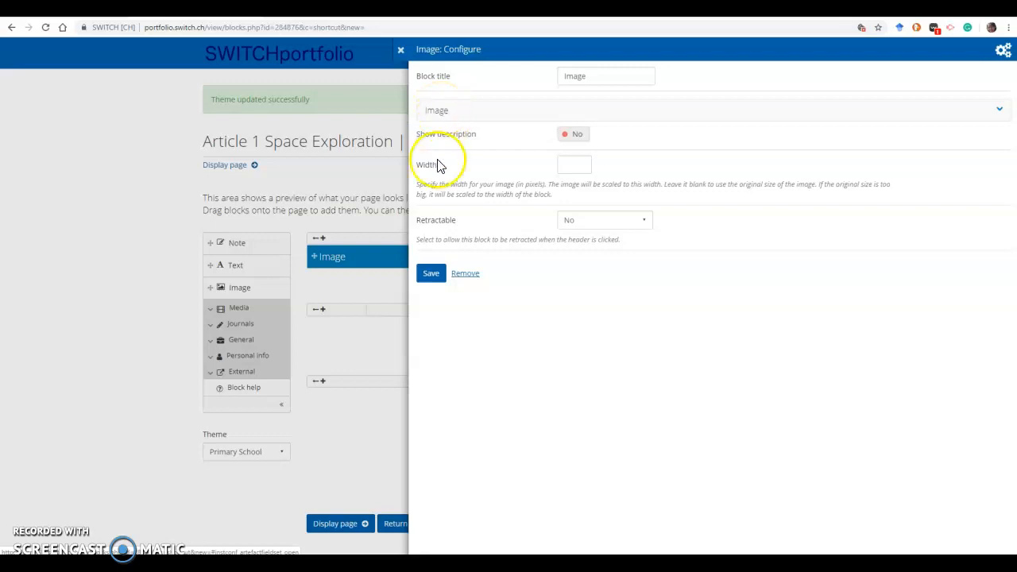
left_click(432, 273)
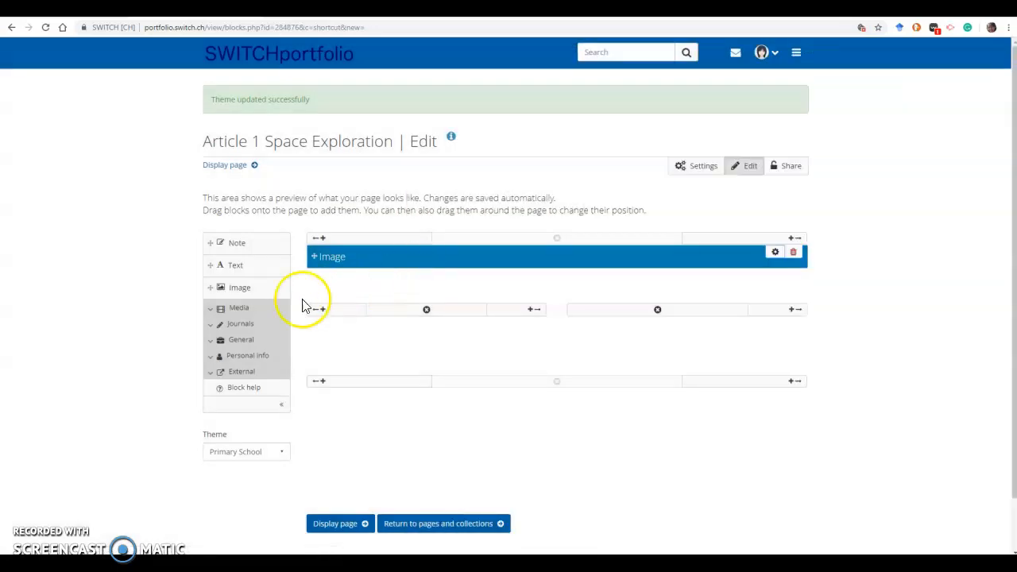
mouse_move(229, 265)
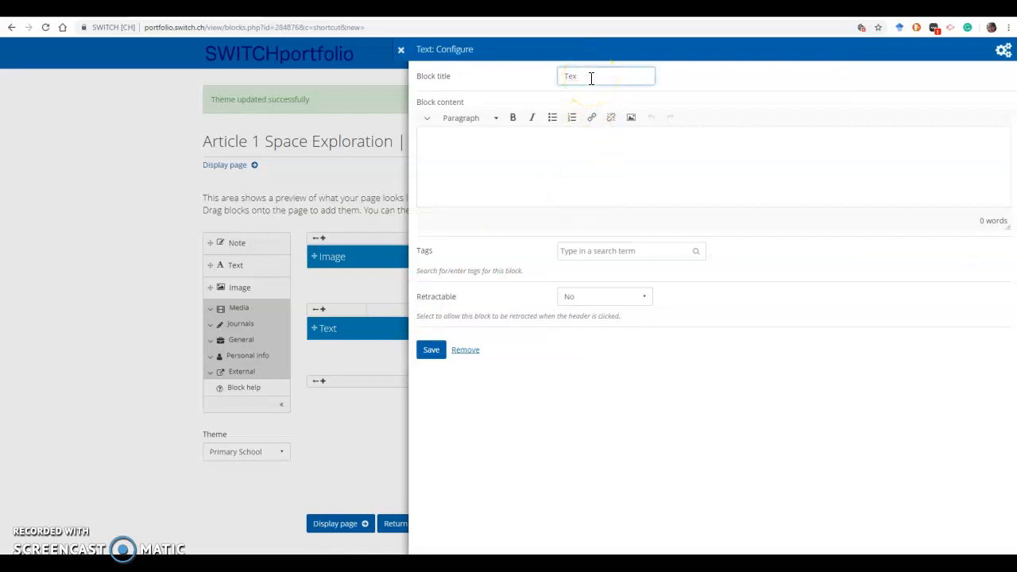
Title the new Text block 'Article' with content 'Space Exploration' and save it.
type("Article")
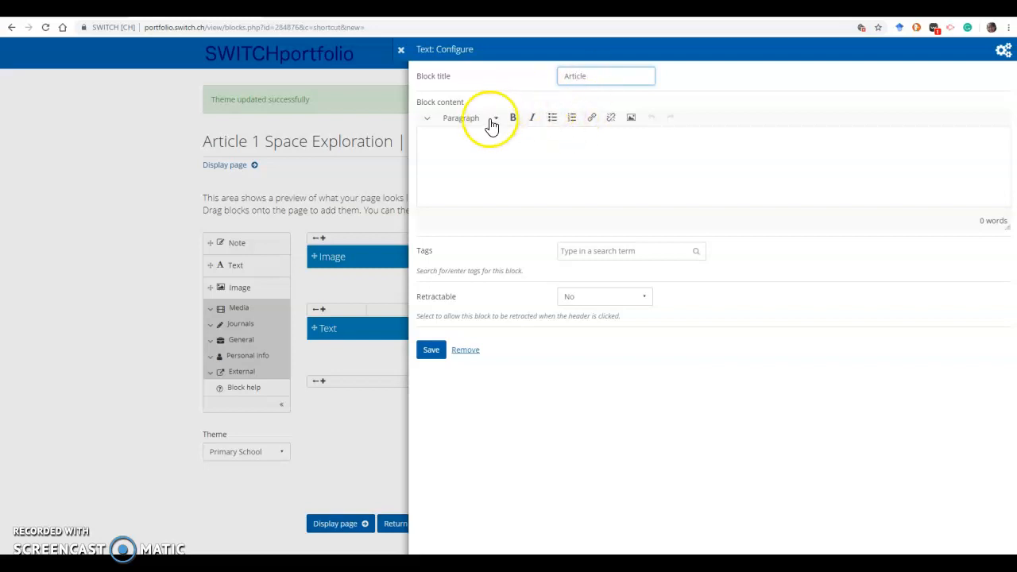
left_click(427, 142)
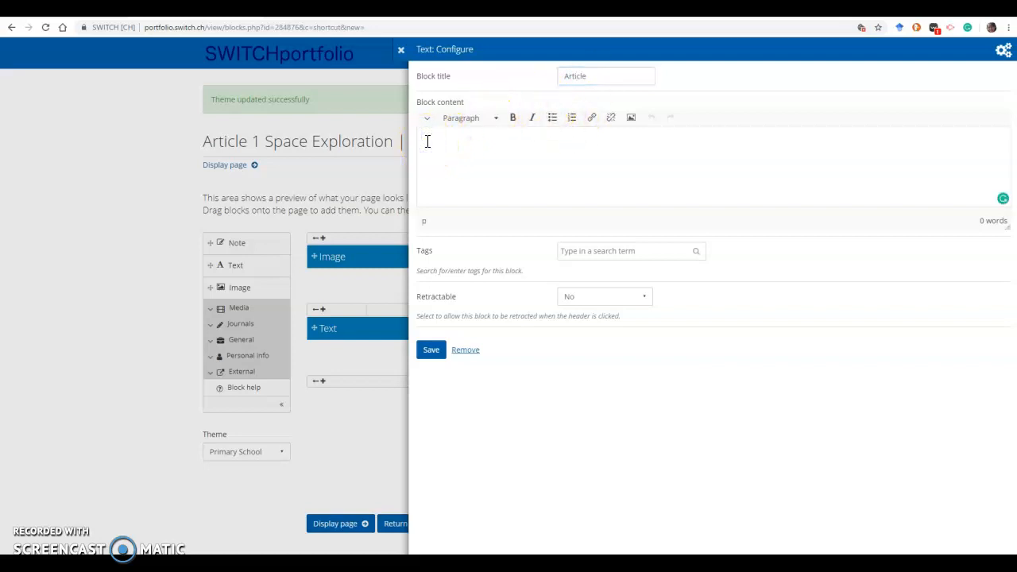
type("Space Exploration</p>")
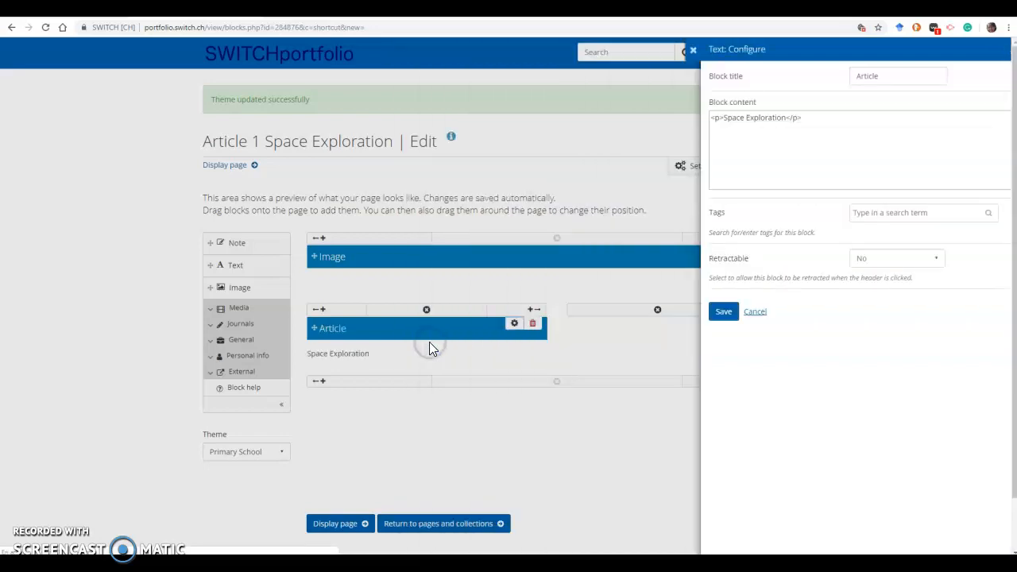
left_click(755, 312)
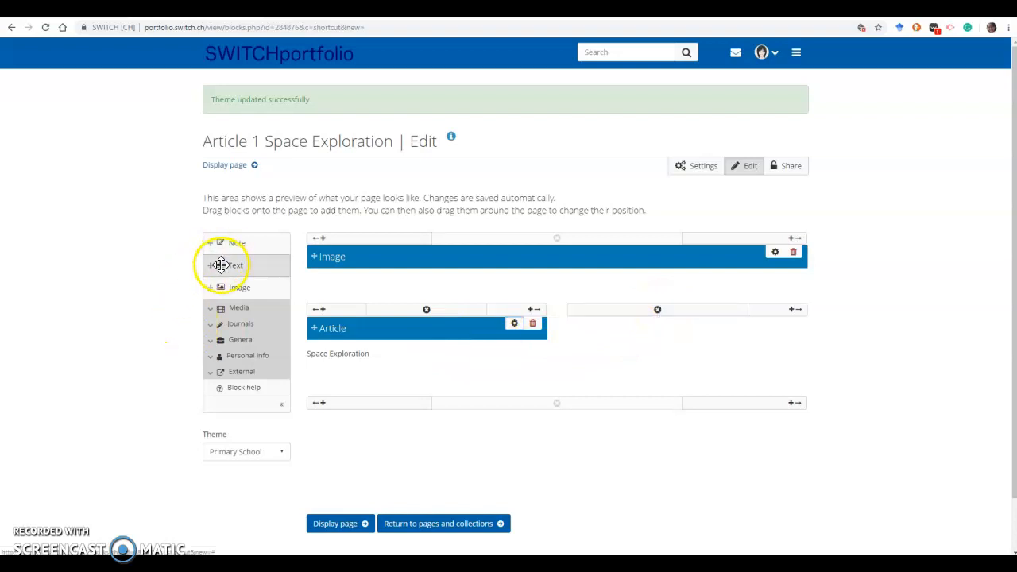
Place a Text block beside Article, titled 'Vocabulary' with content 'Space - ....', and save.
left_click_drag(236, 264, 622, 334)
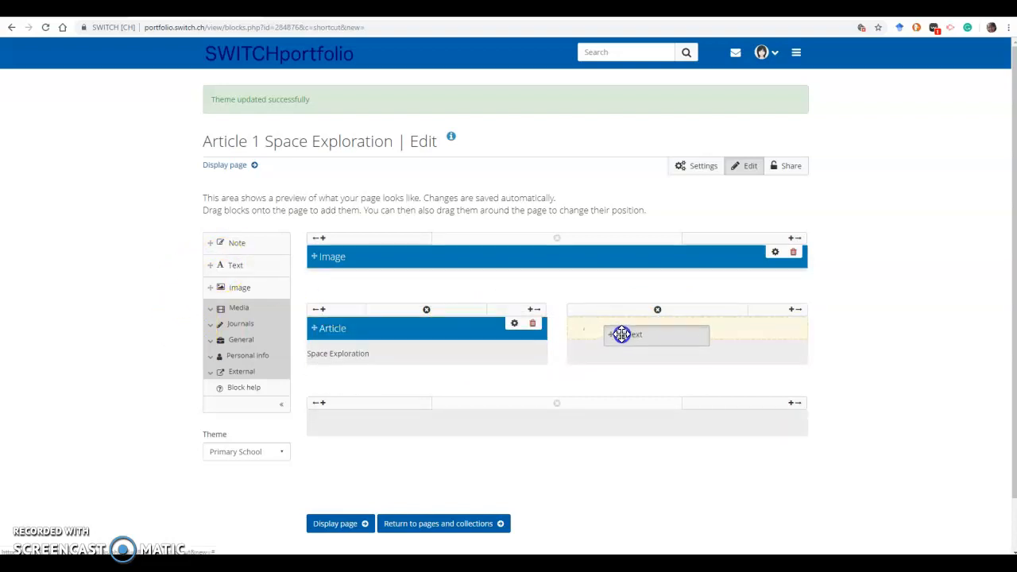
left_click(623, 336)
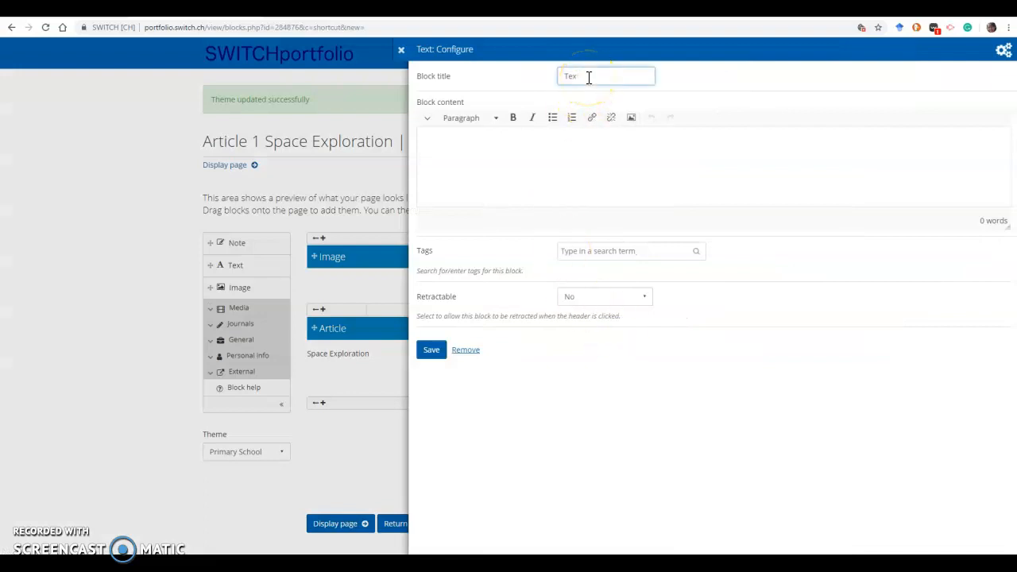
key("Backspace")
type("Vocabulary")
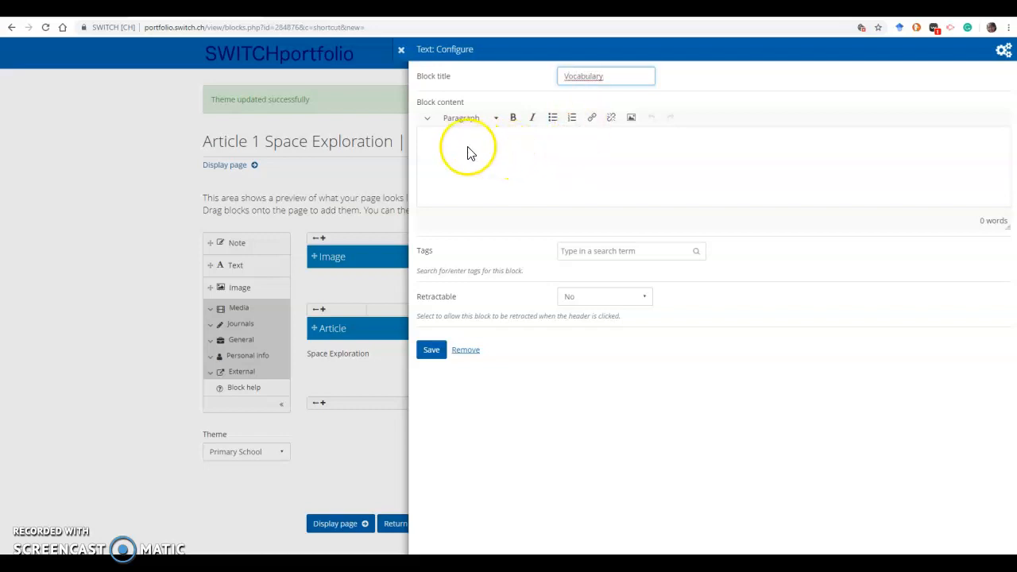
left_click(471, 151)
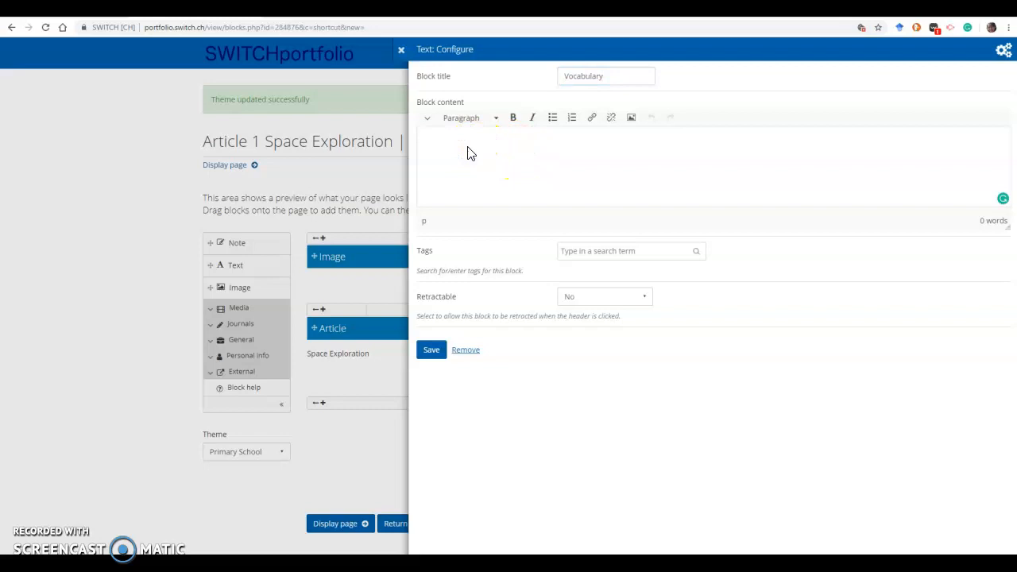
type("Space")
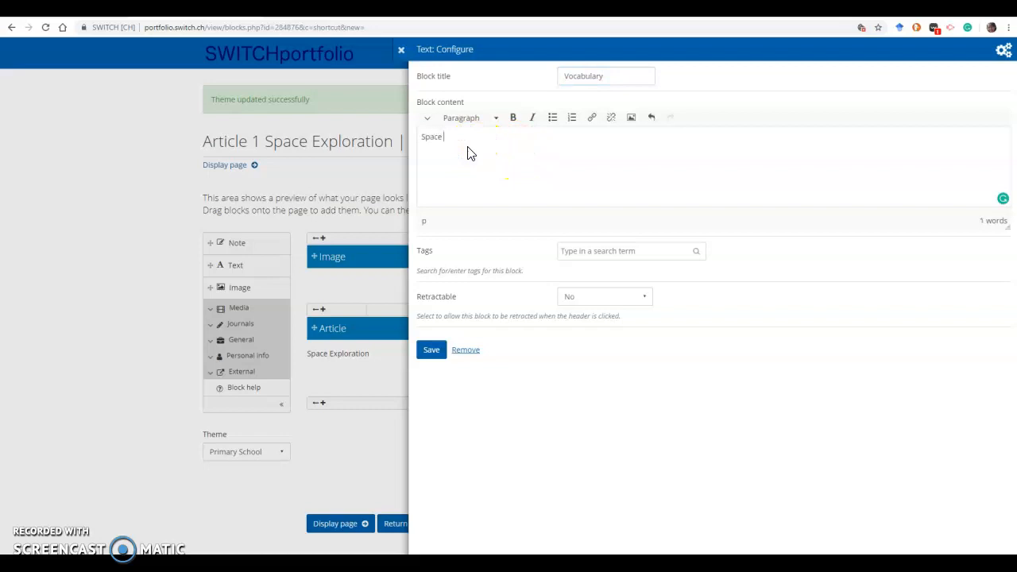
type("-")
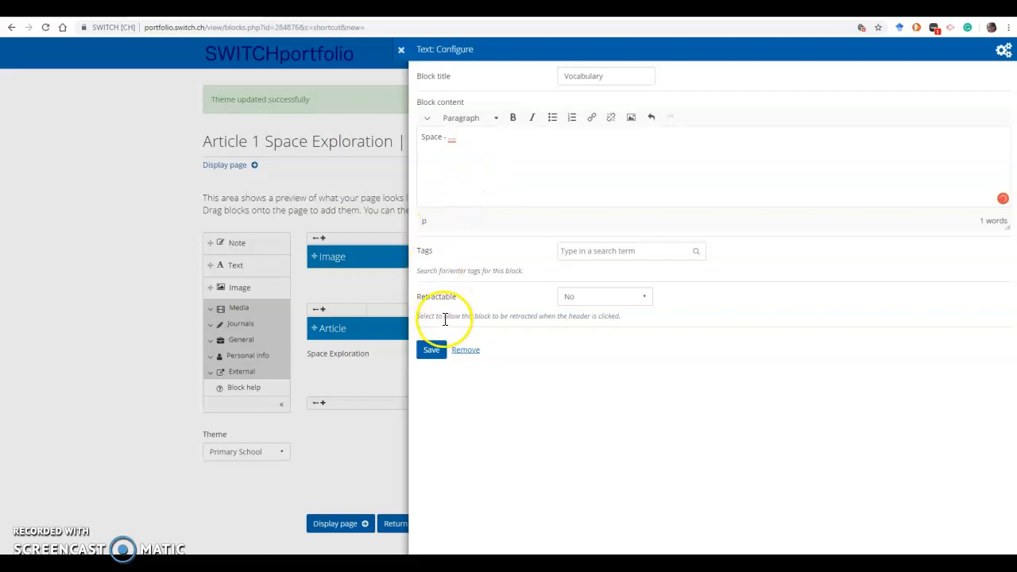
left_click(432, 350)
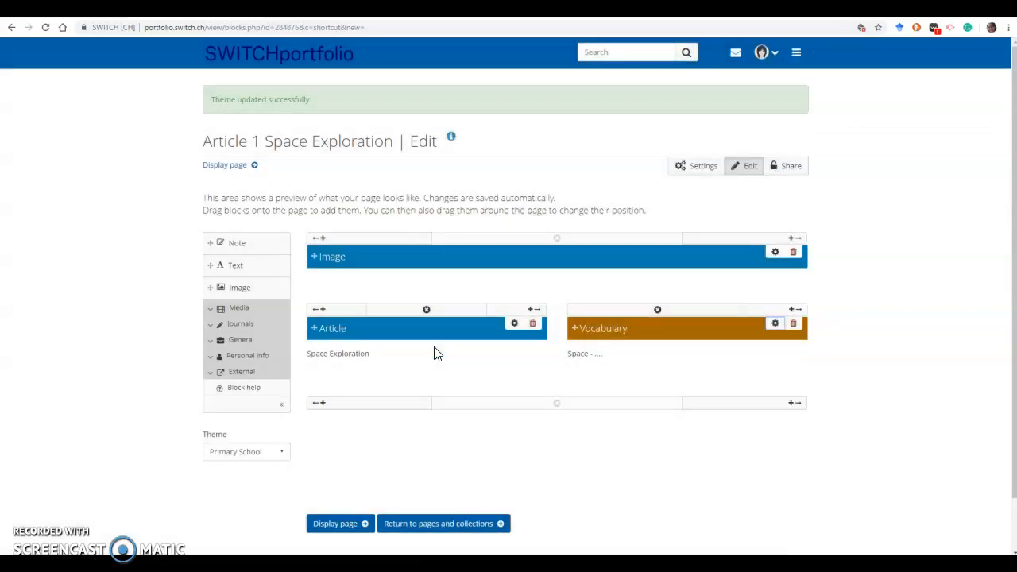
mouse_move(239, 270)
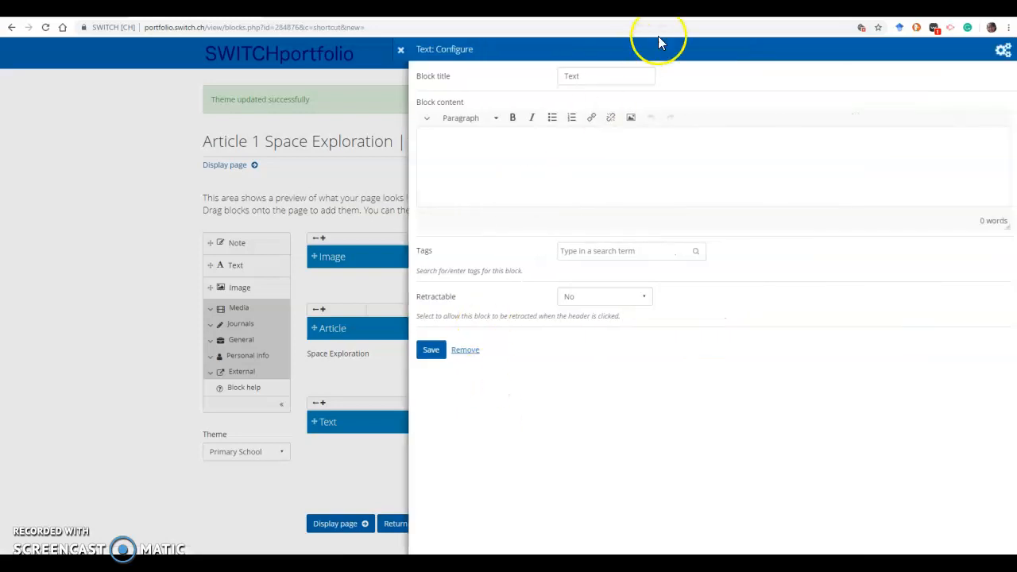
Title the bottom Text block 'Reference' with content 'B.Brown....' and save it.
triple_click(605, 75)
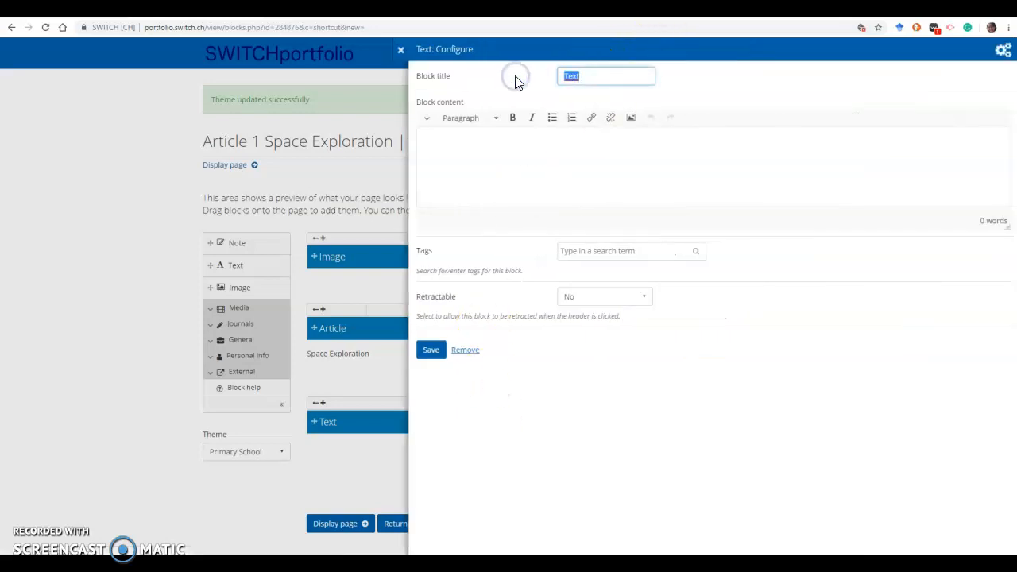
type("Referenc")
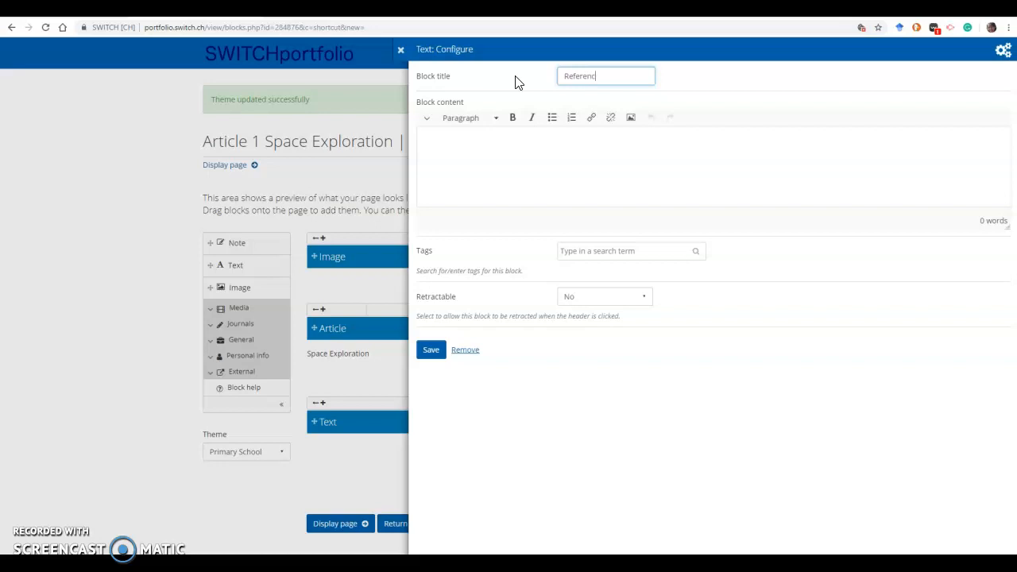
left_click(445, 147)
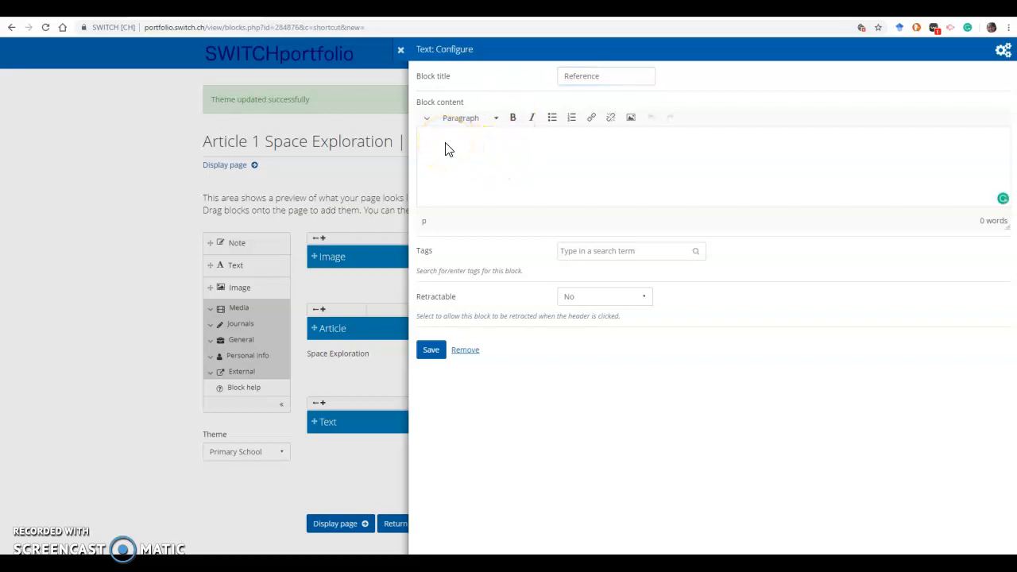
type("B.")
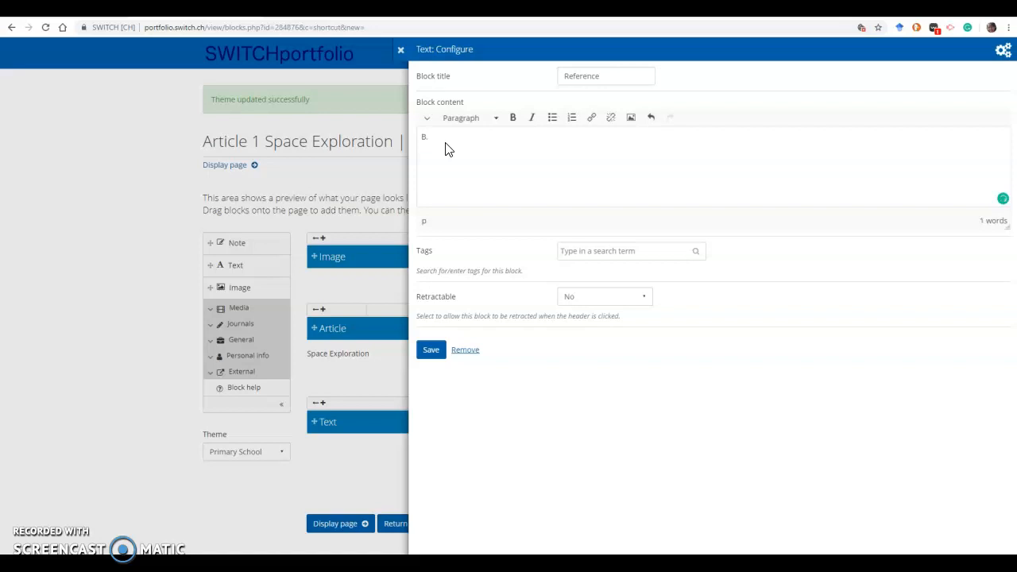
type("rown...")
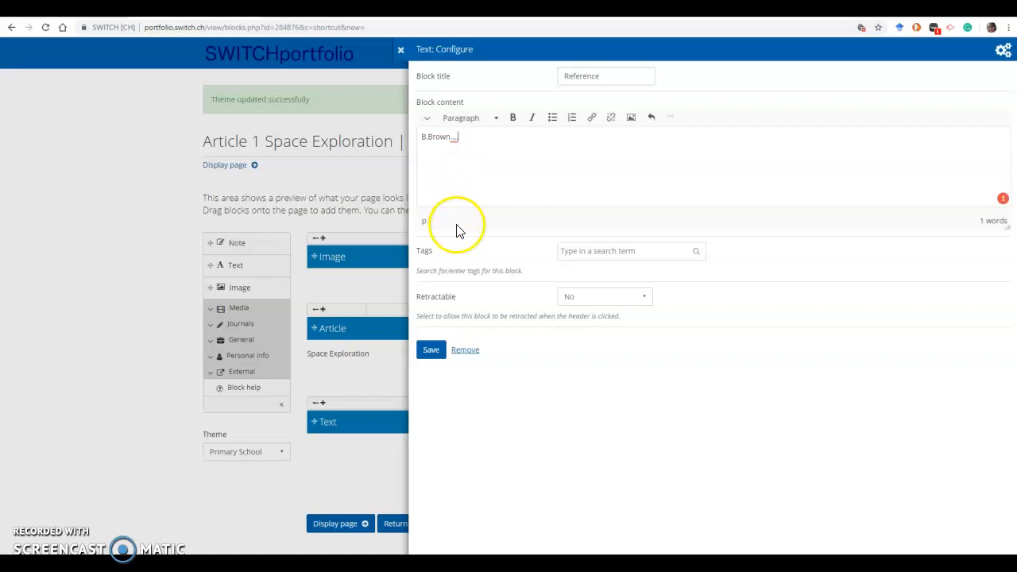
left_click(431, 350)
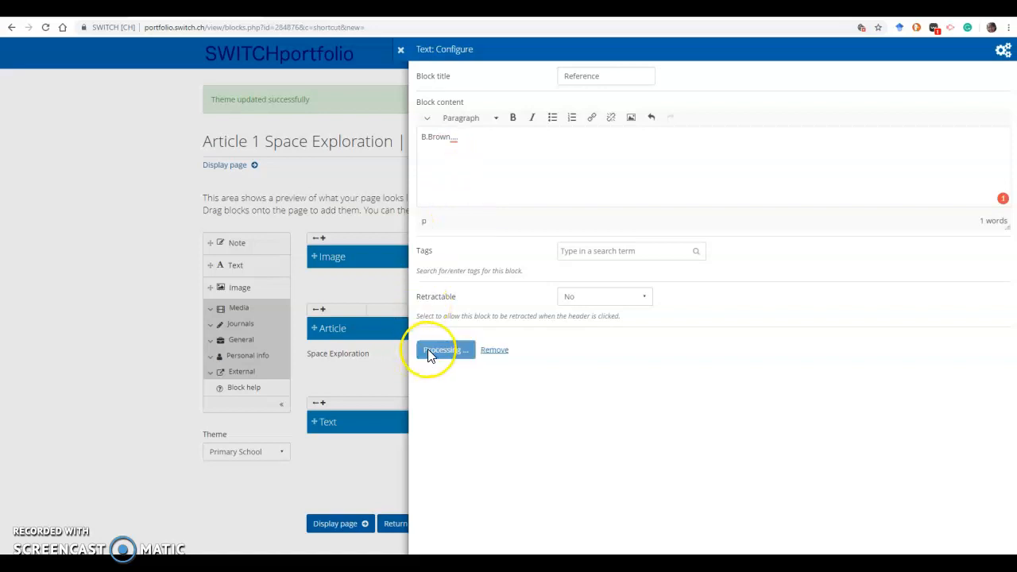
left_click(445, 350)
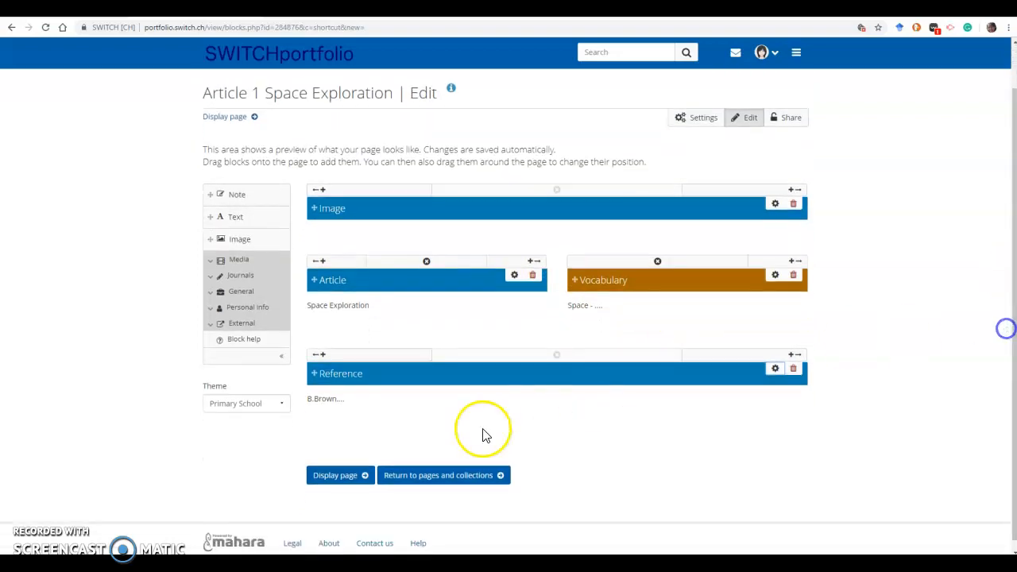
Preview the Article 1 Space Exploration page in display mode.
left_click(335, 476)
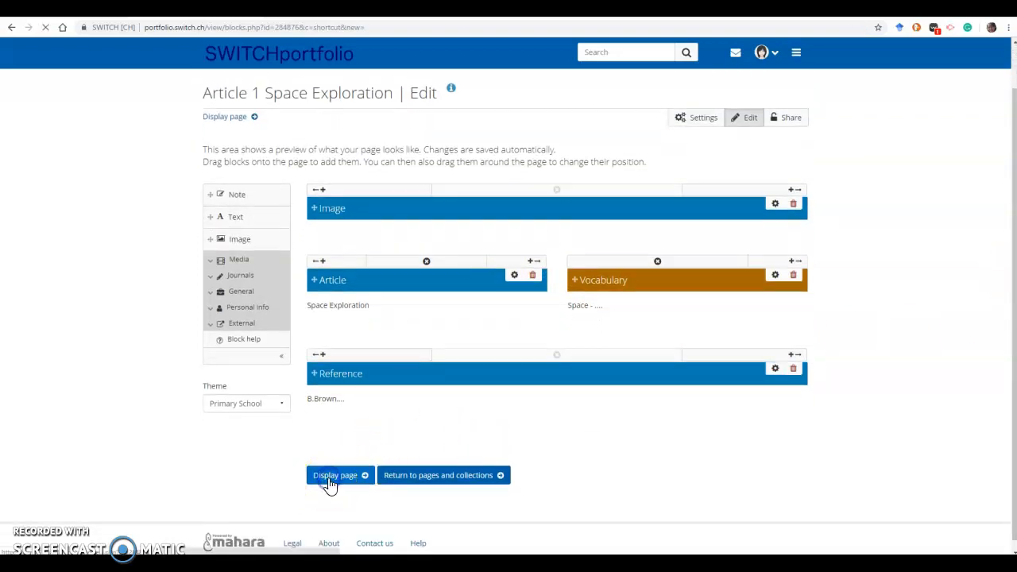
left_click(334, 476)
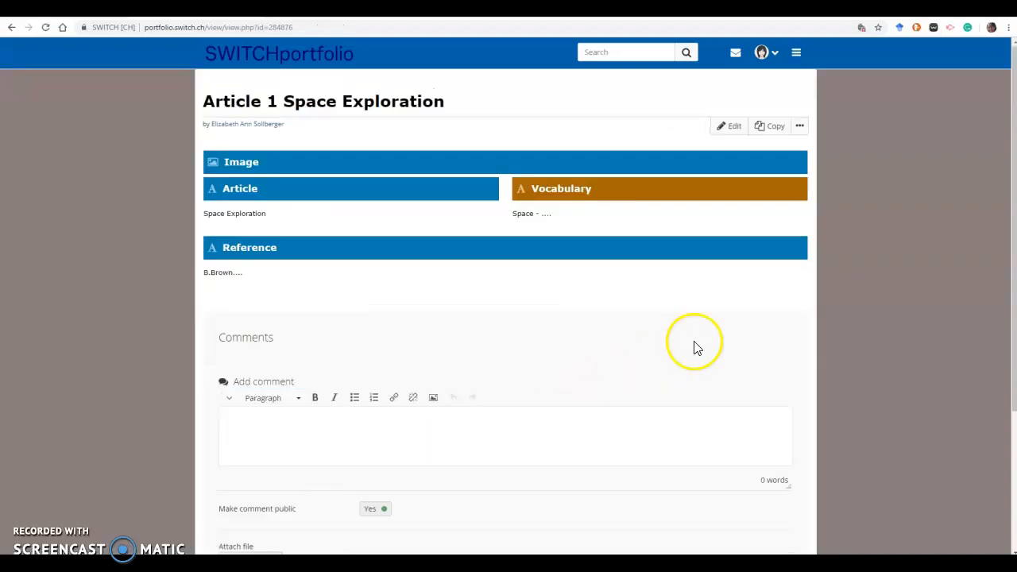
mouse_move(85, 274)
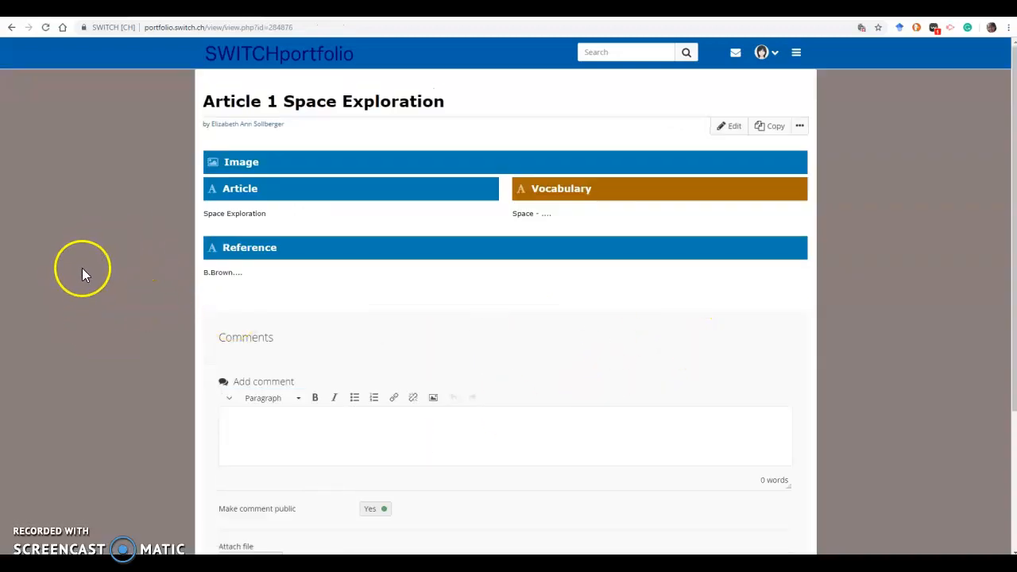
mouse_move(949, 308)
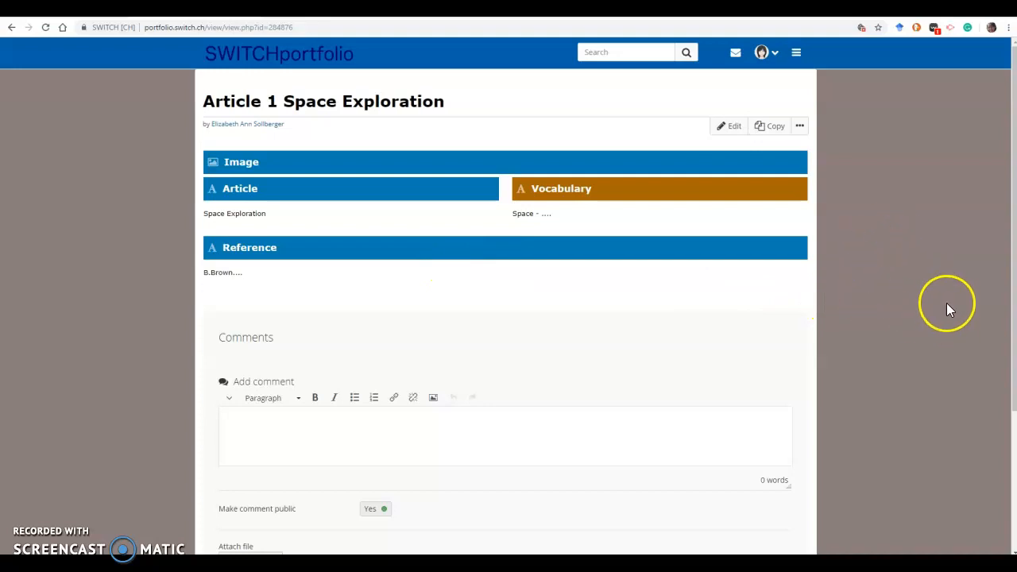
mouse_move(771, 331)
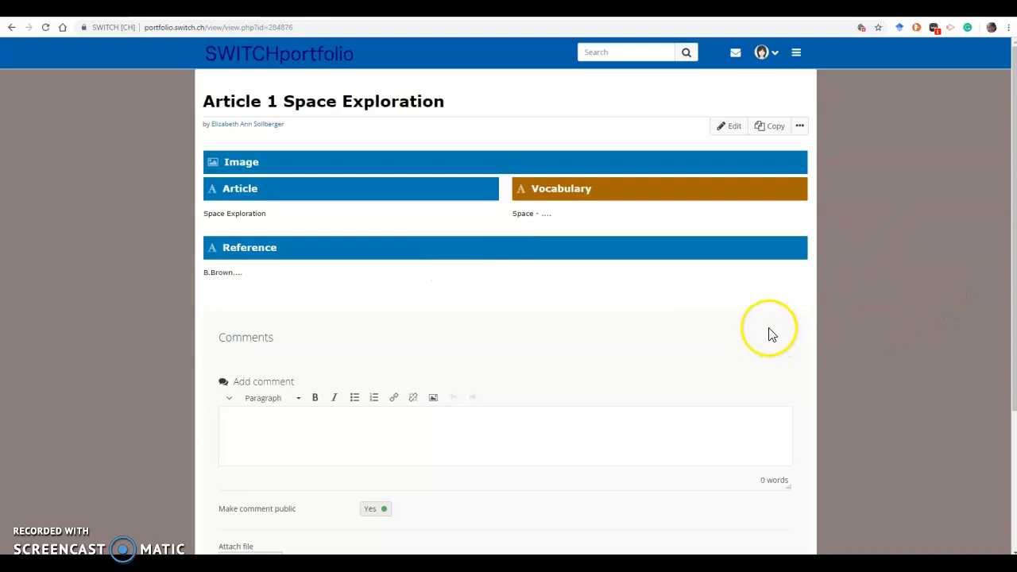
mouse_move(985, 245)
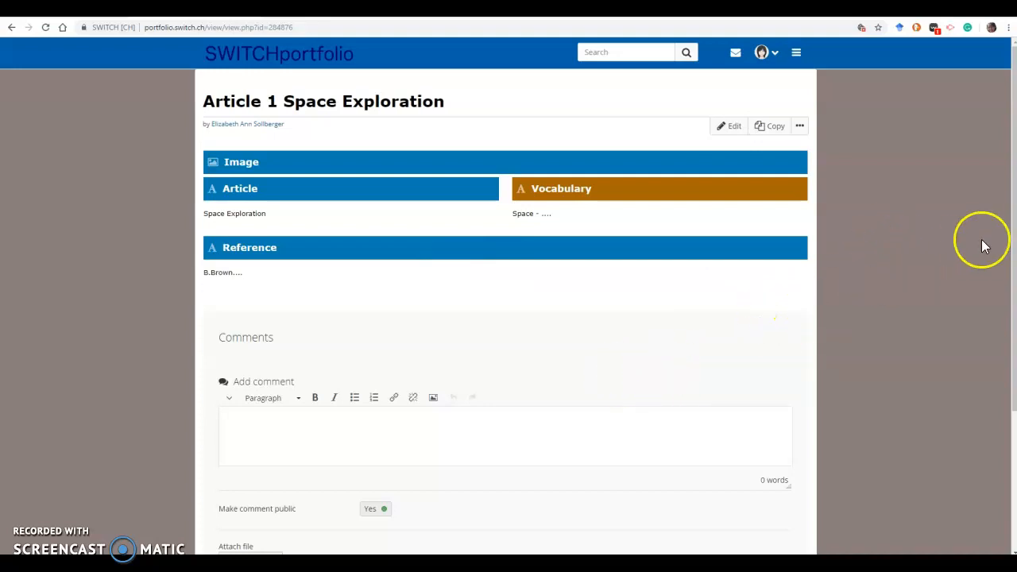
Switch the new comment's 'Make comment public' option to No.
scroll("down", 3)
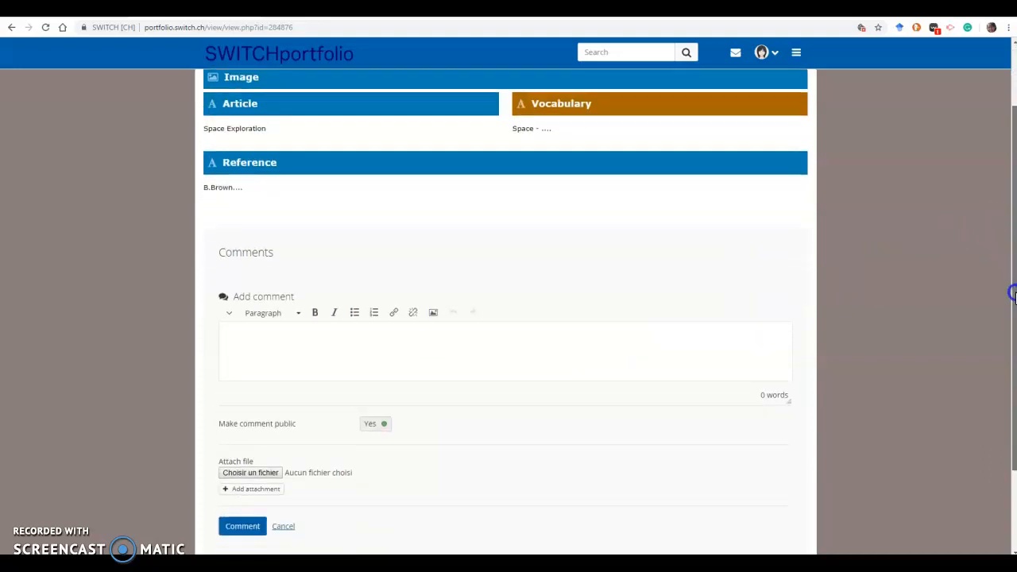
scroll("down", 3)
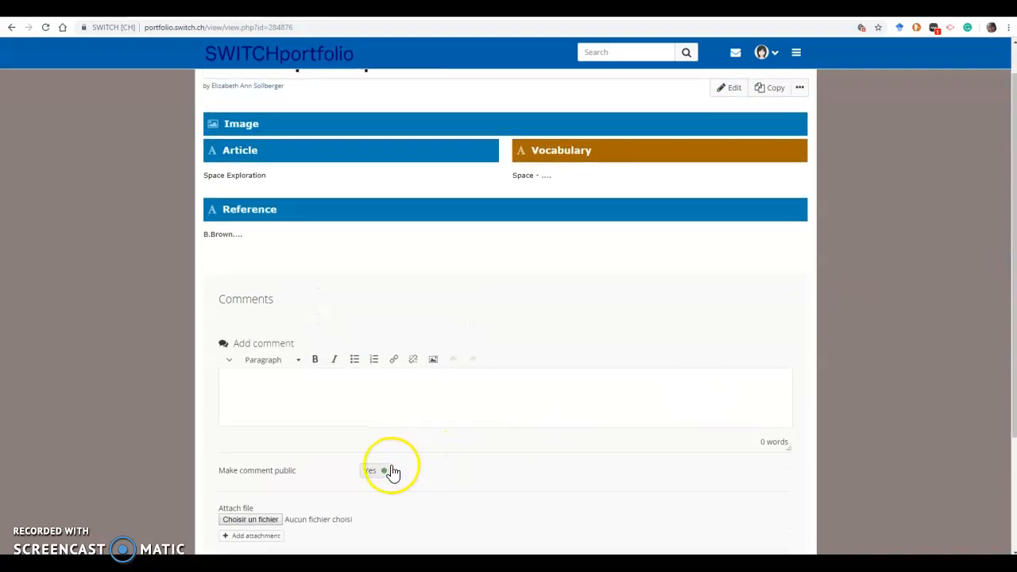
left_click(373, 470)
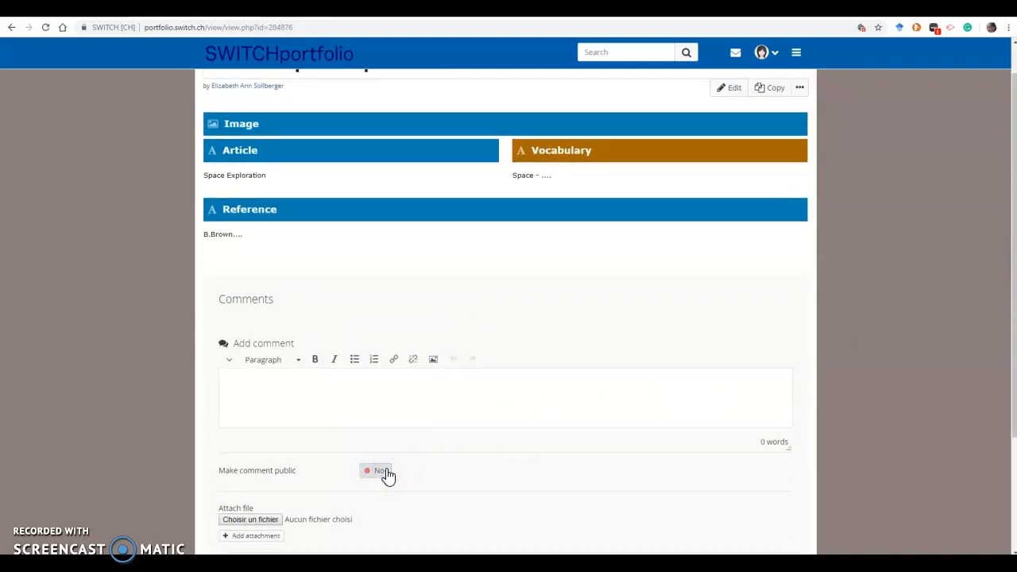